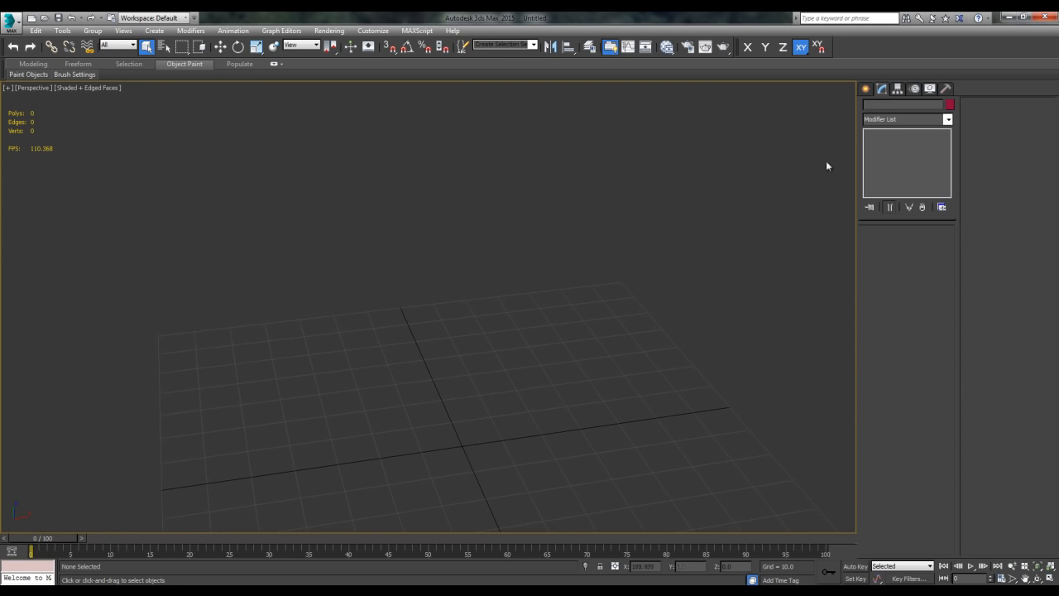
# - Create a Plane primitive and orbit the Perspective view to an angled overview
pyautogui.click(869, 88)
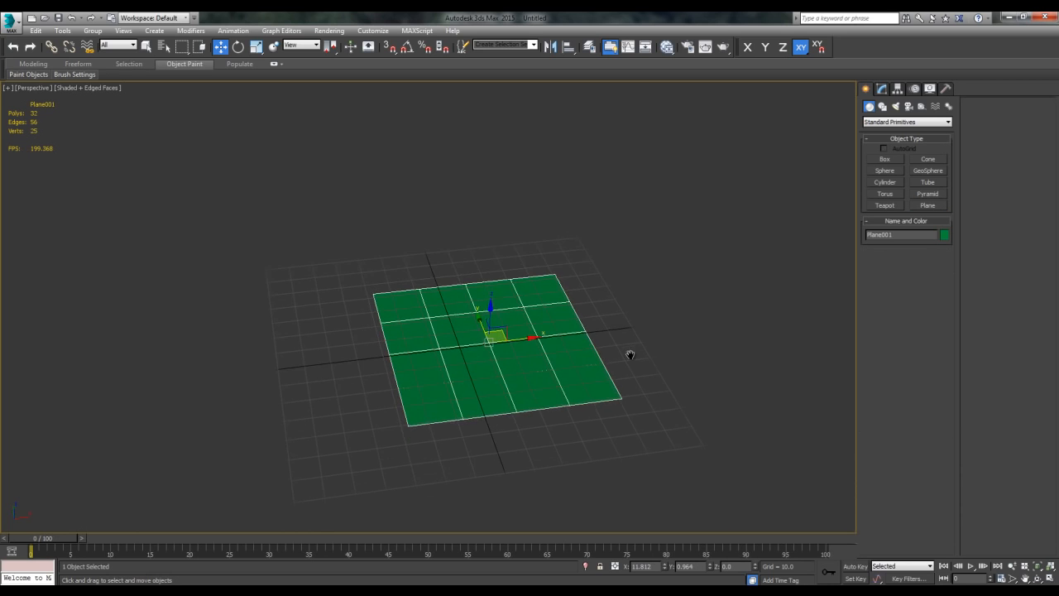
pyautogui.moveTo(628, 356); pyautogui.dragTo(677, 298)
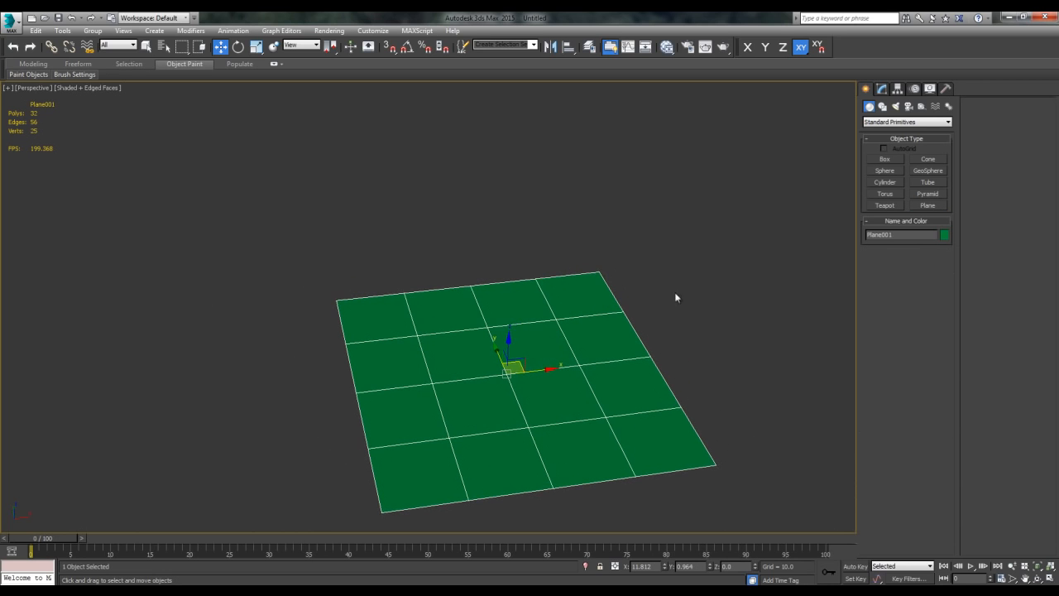
pyautogui.moveTo(677, 297); pyautogui.dragTo(604, 304)
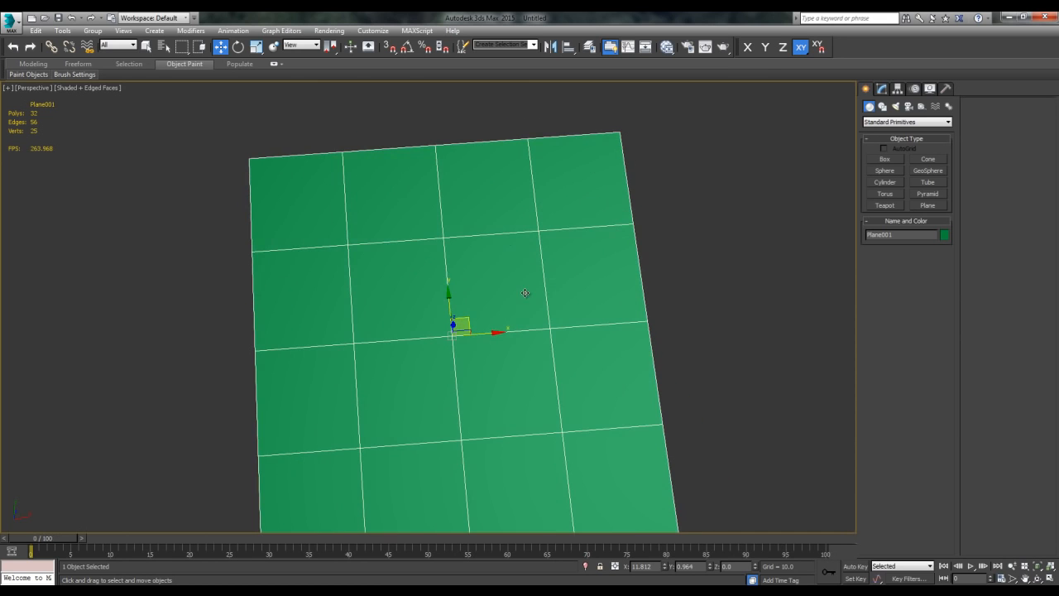
pyautogui.moveTo(525, 293); pyautogui.dragTo(568, 176)
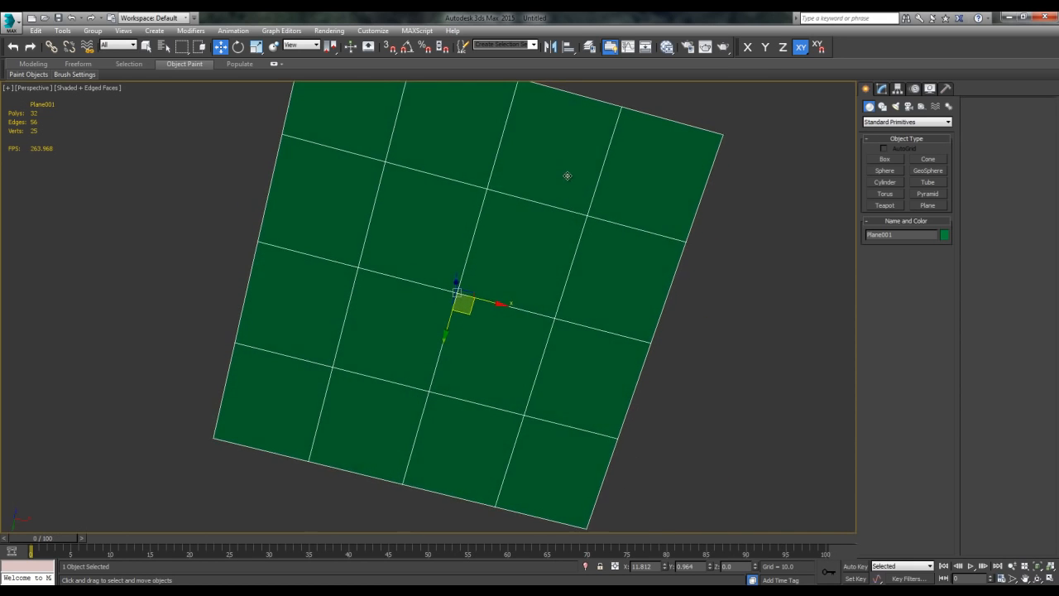
pyautogui.moveTo(567, 175); pyautogui.dragTo(582, 316)
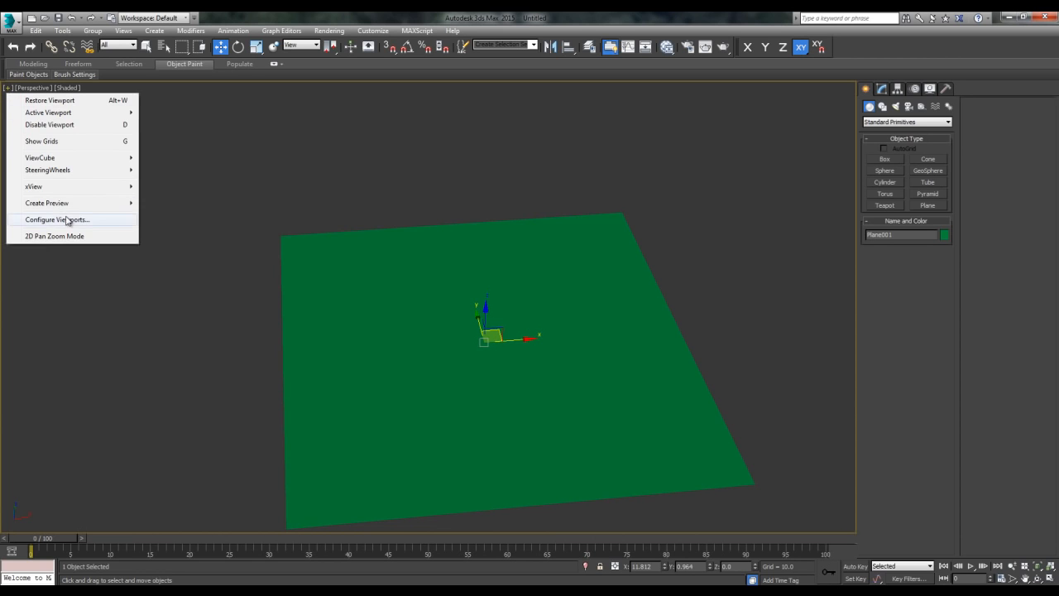
pyautogui.click(57, 220)
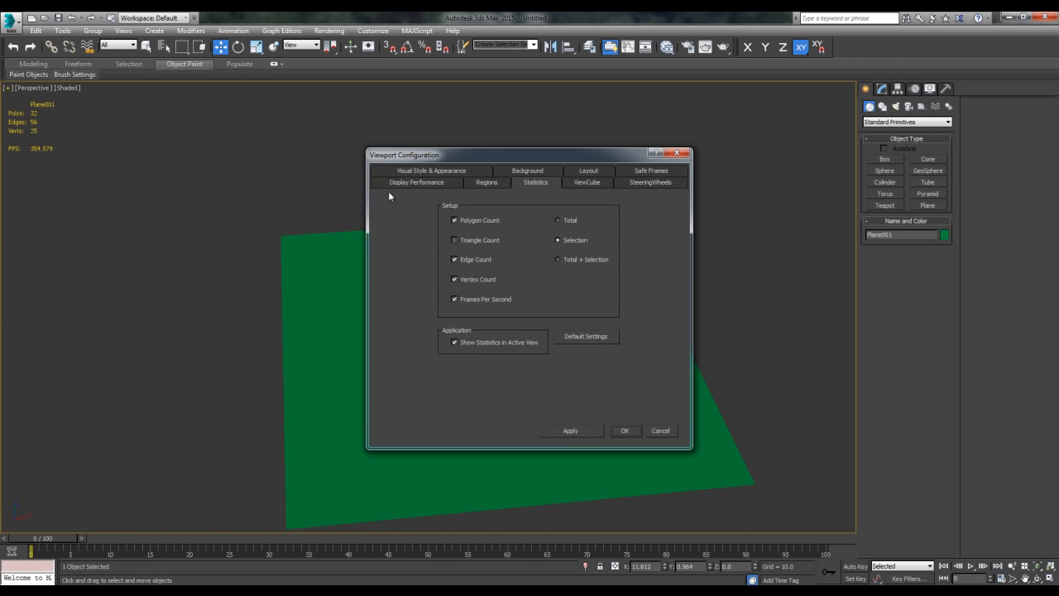
pyautogui.click(429, 170)
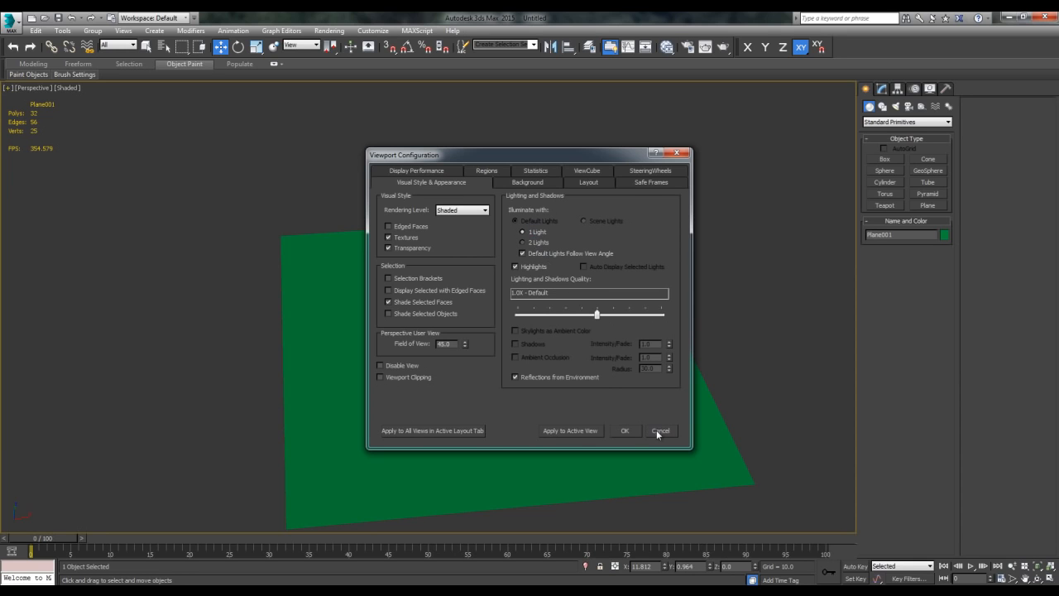
pyautogui.click(660, 431)
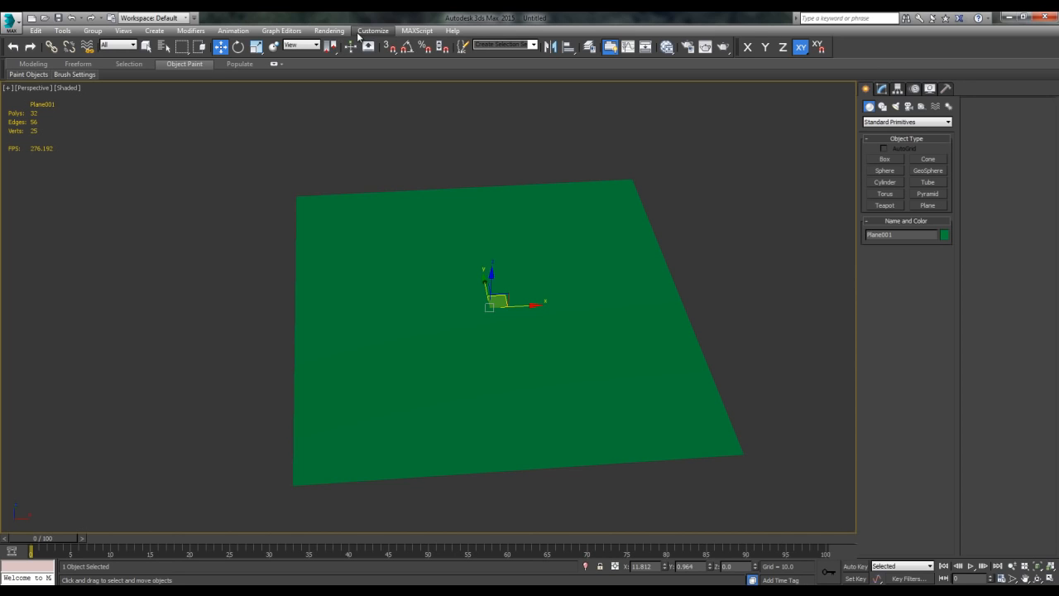
# - Enable Gamma/LUT correction at gamma 2.2 in Preferences
pyautogui.click(329, 31)
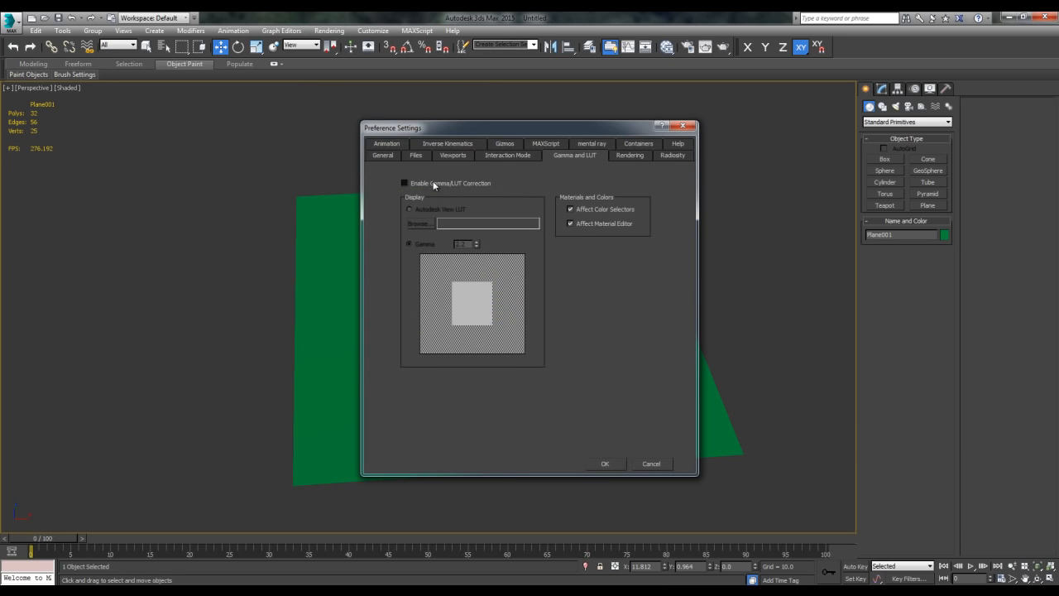
pyautogui.click(403, 183)
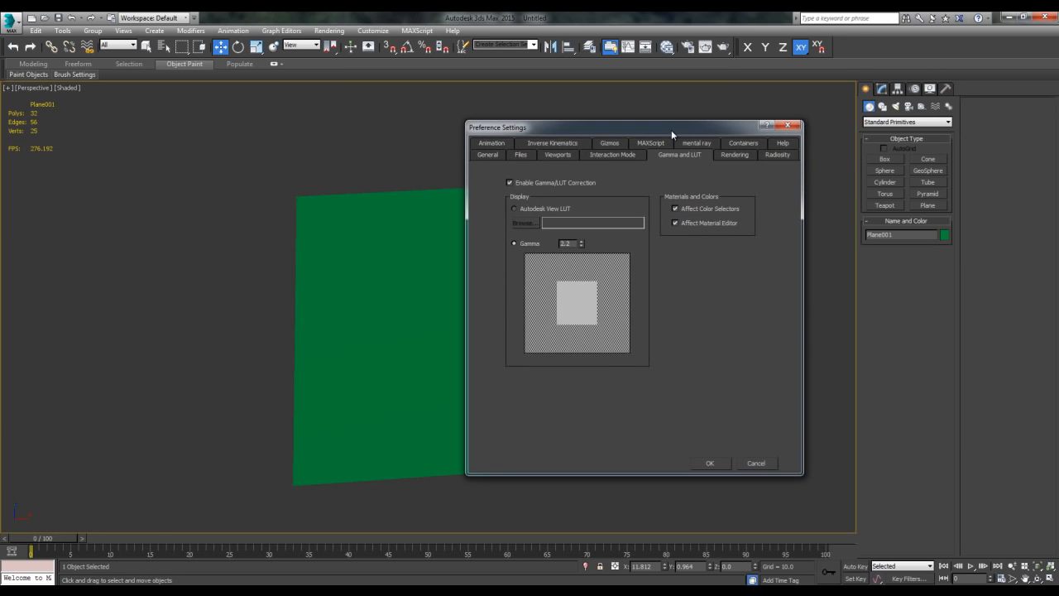
pyautogui.moveTo(621, 335)
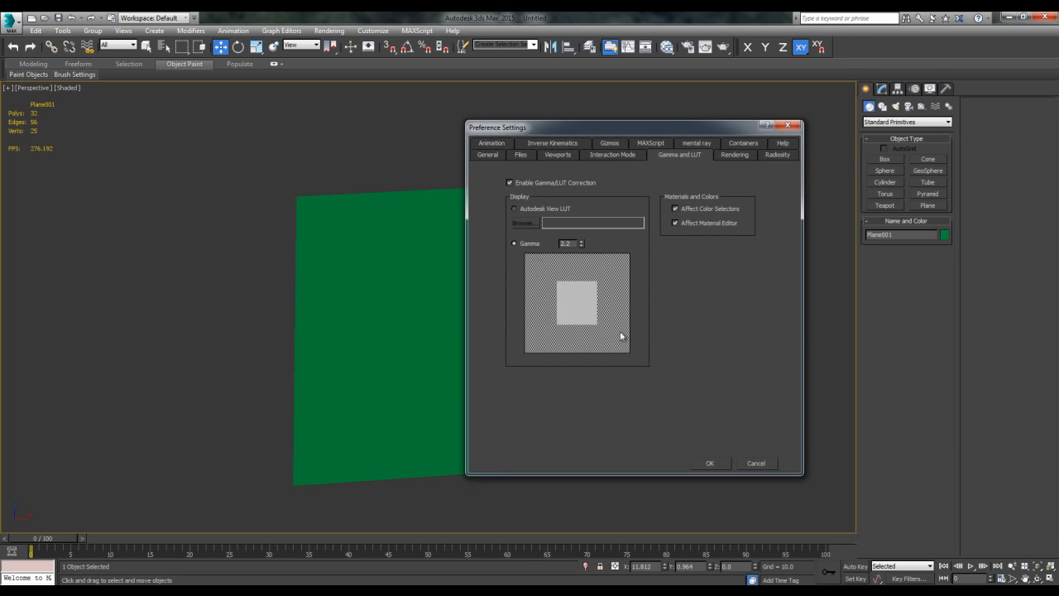
pyautogui.click(710, 463)
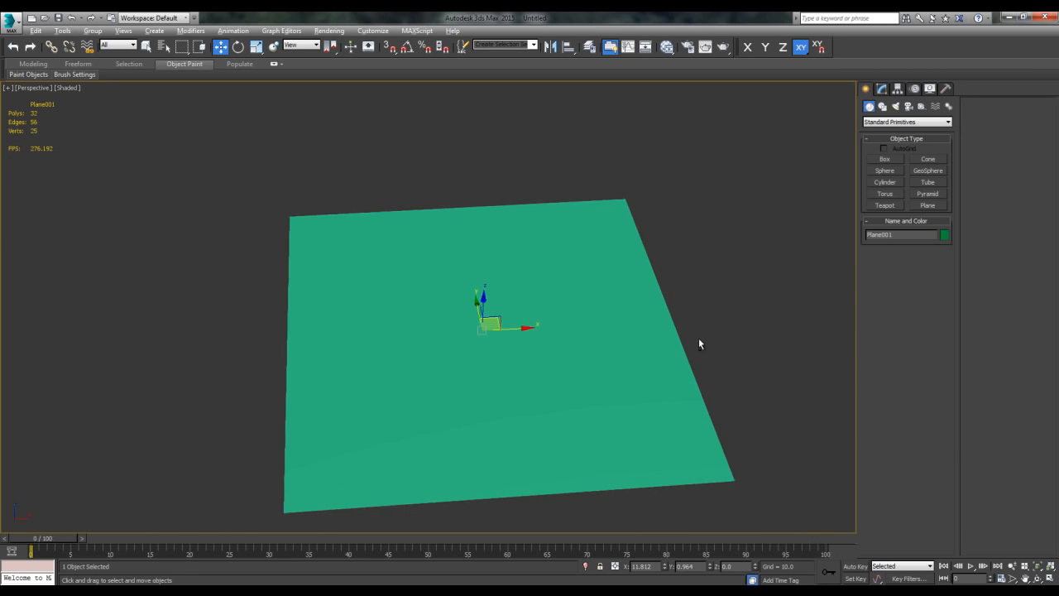
# - Select the plane and open, then close, its Object Color swatch
pyautogui.click(883, 86)
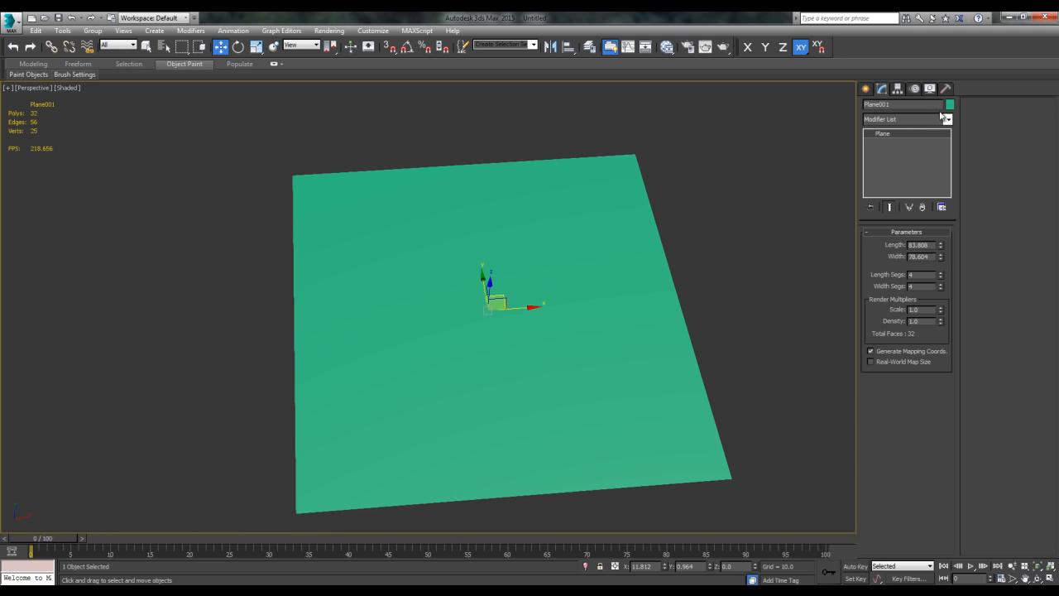
pyautogui.click(951, 104)
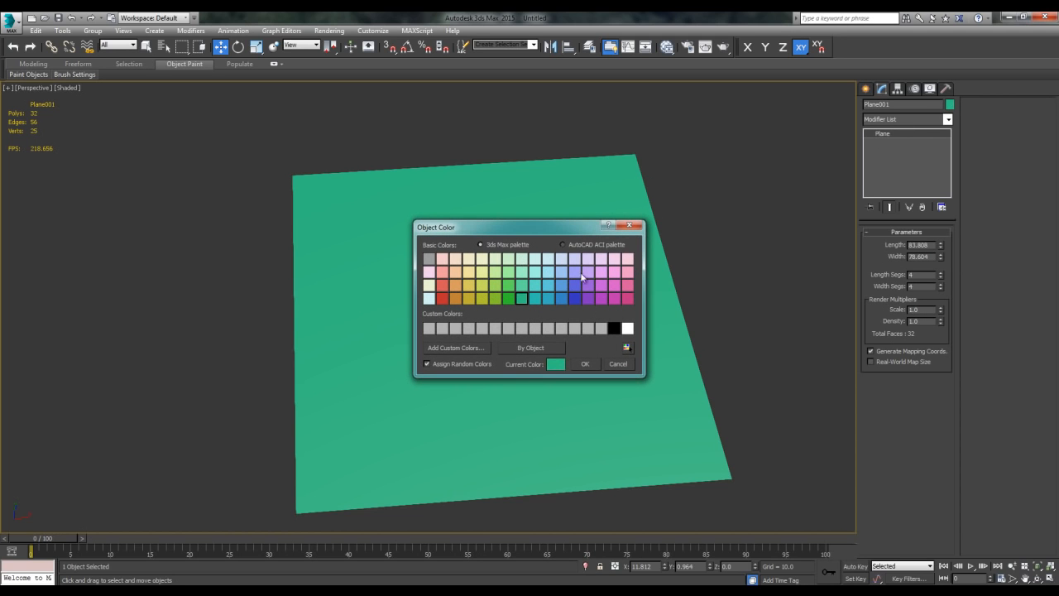
pyautogui.click(585, 363)
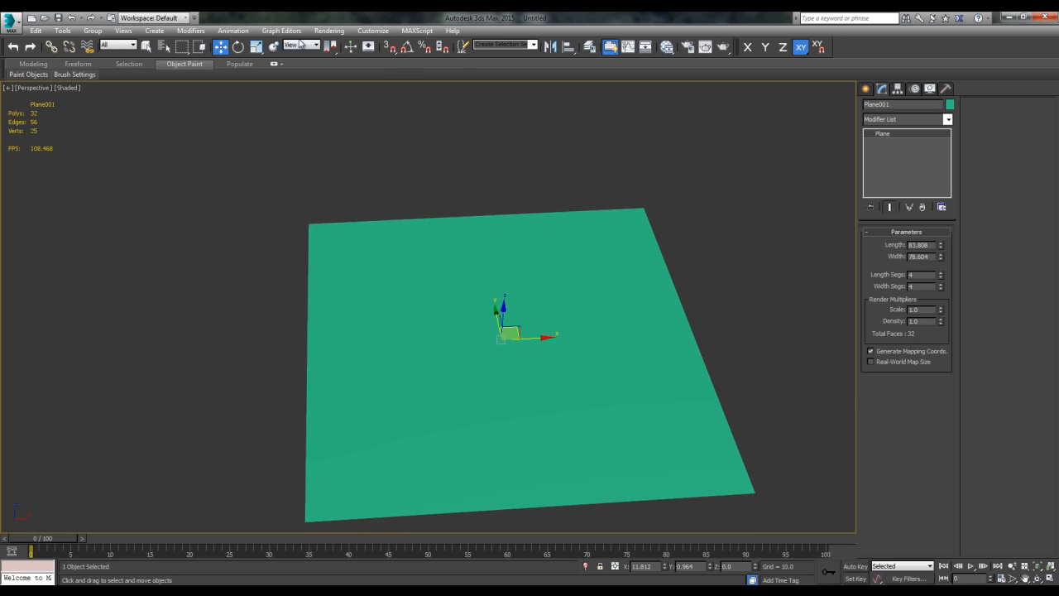
# - Turn off Gamma/LUT correction via Rendering > Gamma/LUT Setup, then check the plane's Object Color
pyautogui.click(329, 30)
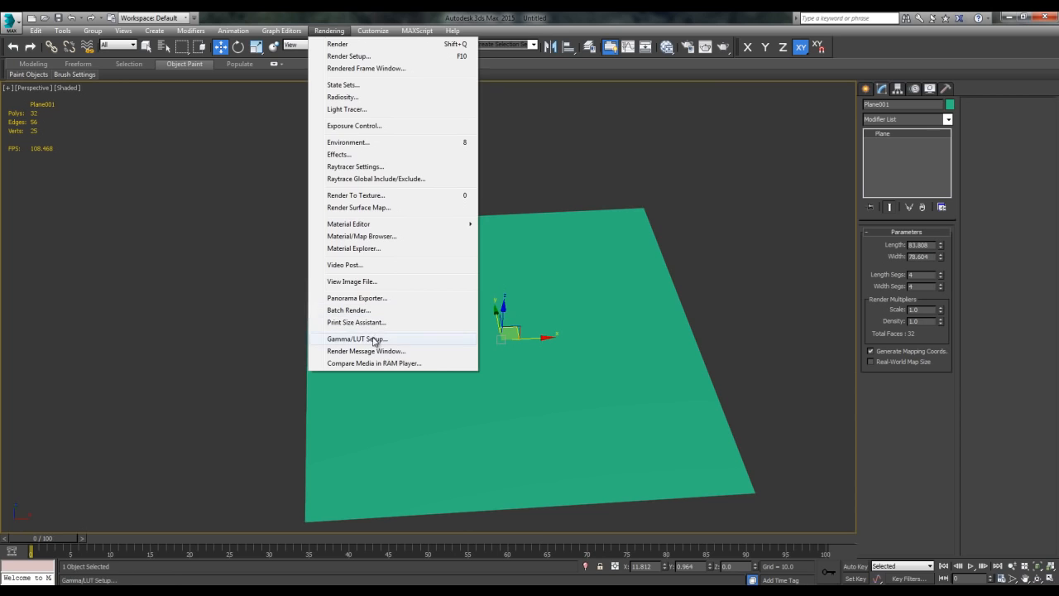
pyautogui.click(357, 338)
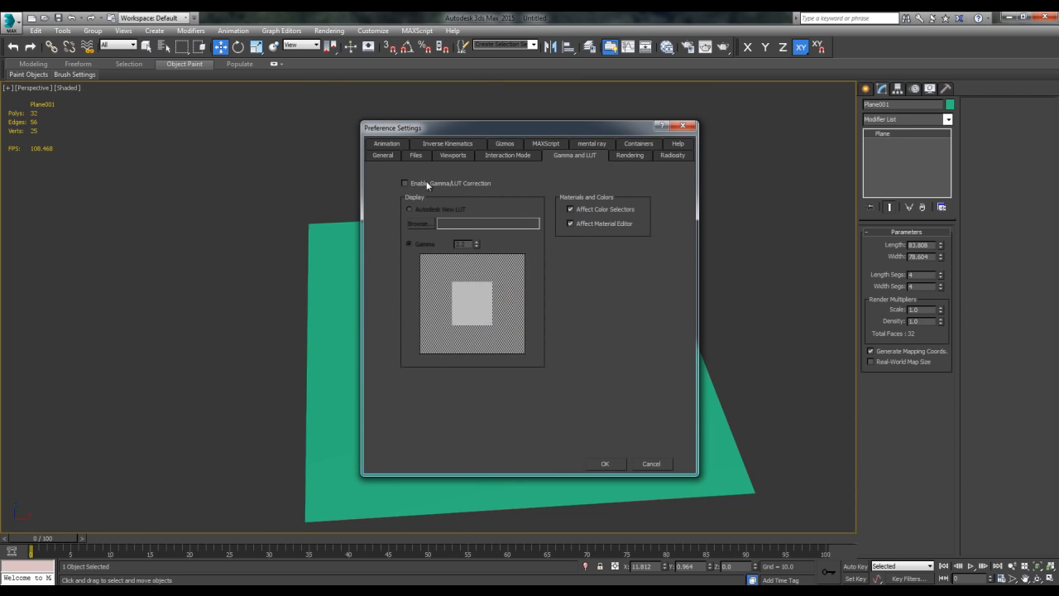
pyautogui.moveTo(412, 191)
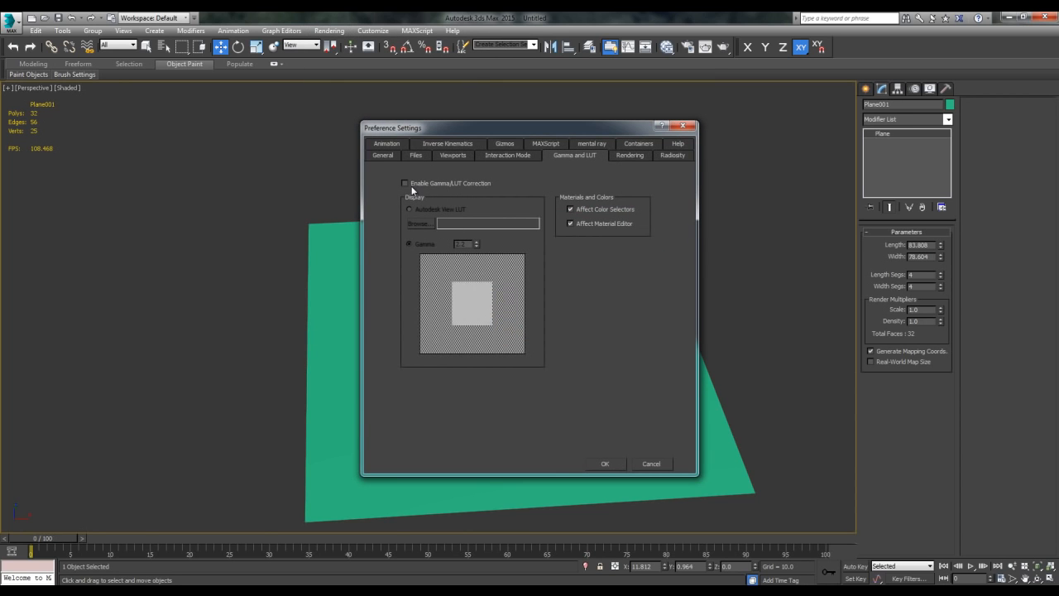
pyautogui.click(605, 463)
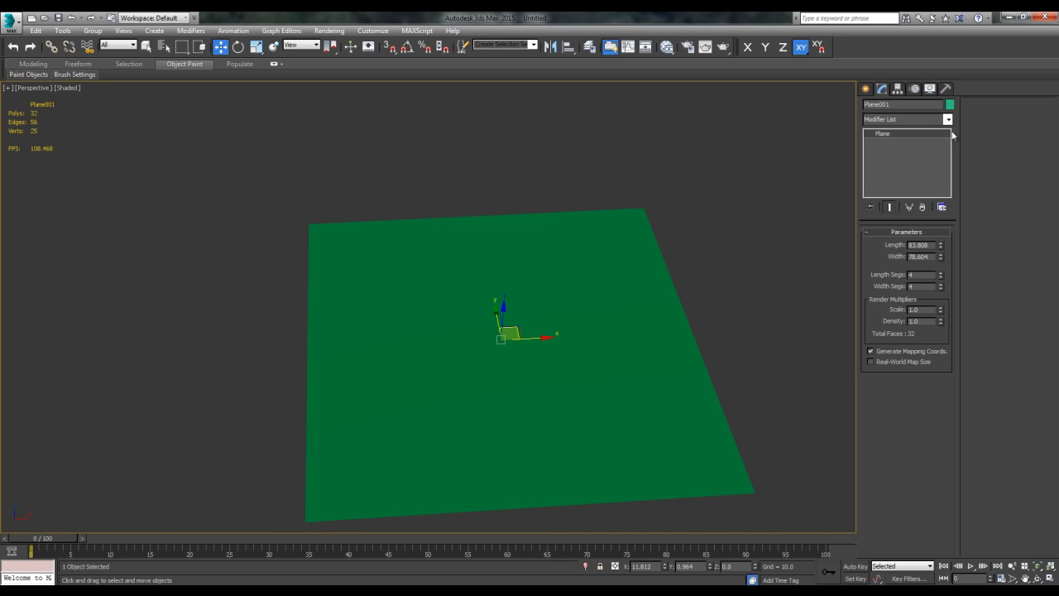
pyautogui.click(939, 105)
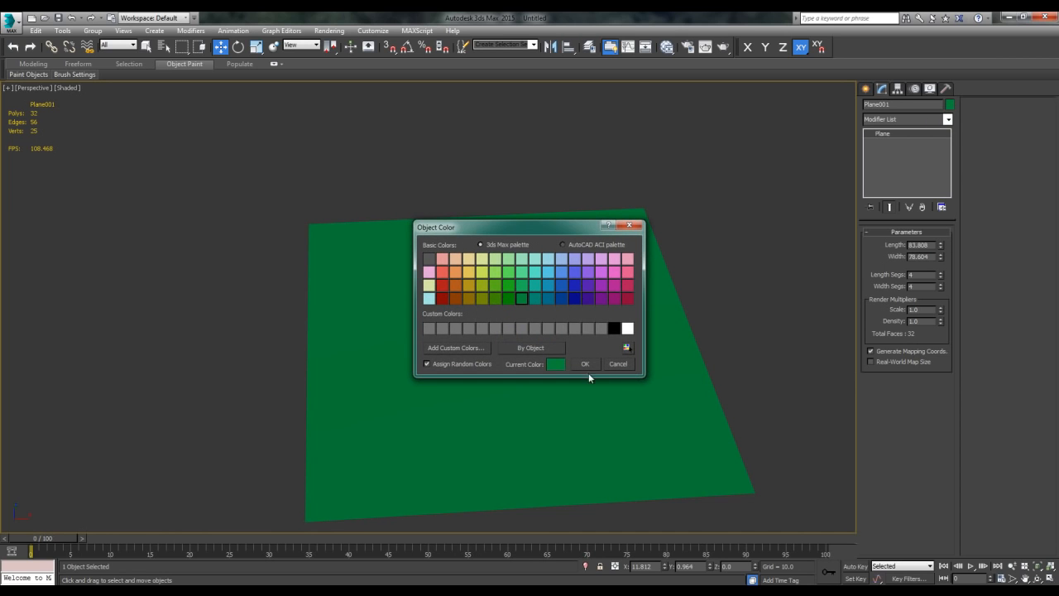
pyautogui.click(584, 363)
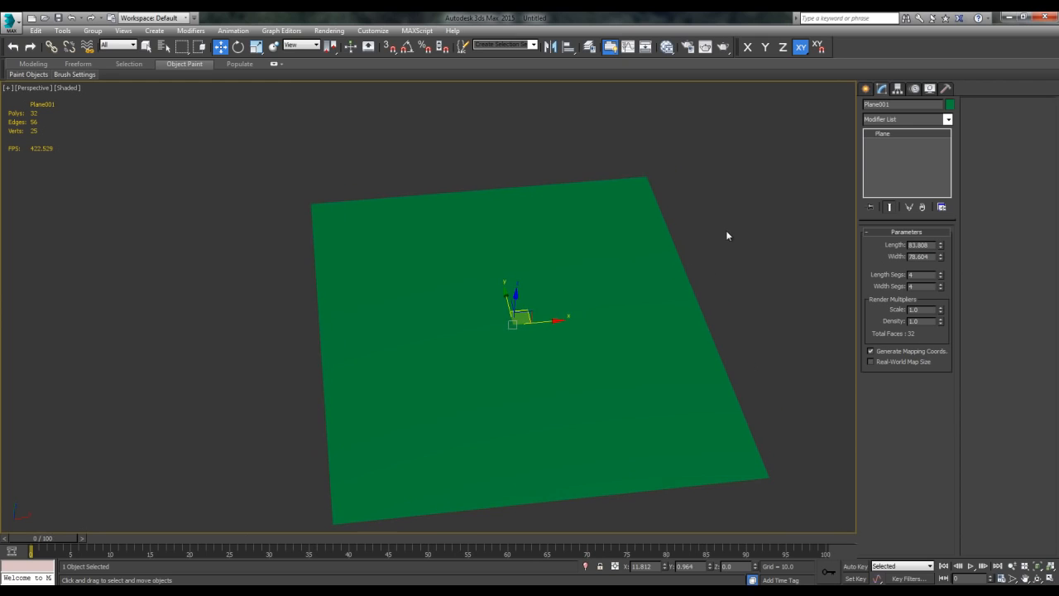
pyautogui.moveTo(767, 224)
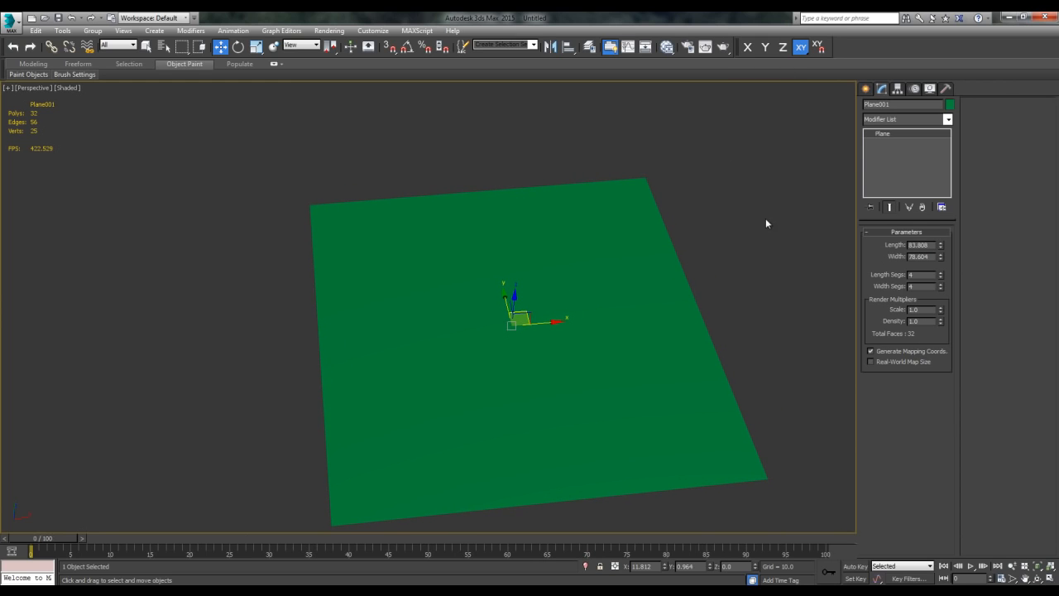
pyautogui.moveTo(761, 218)
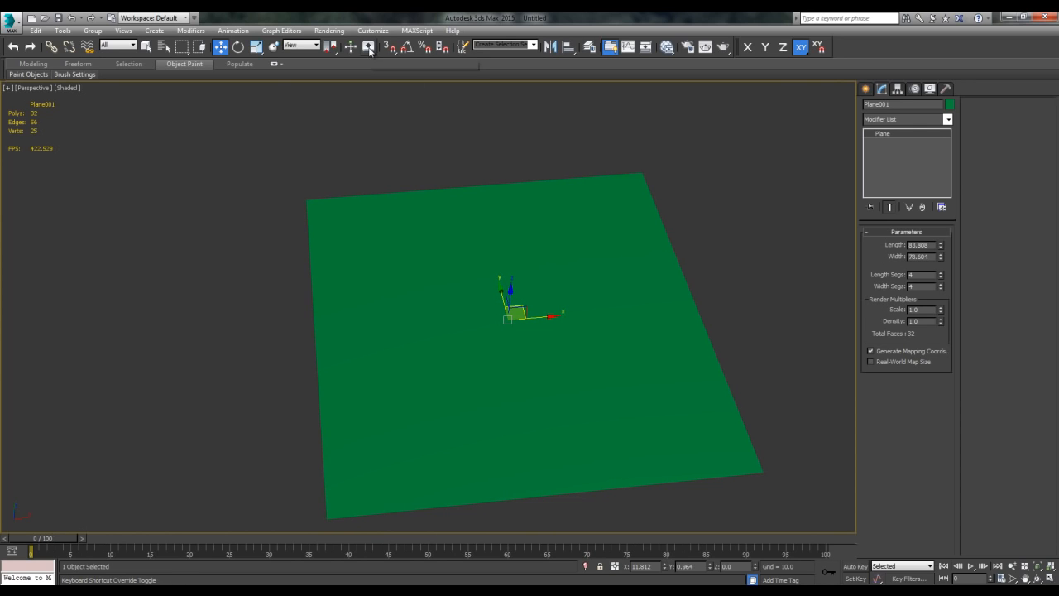
pyautogui.moveTo(365, 46)
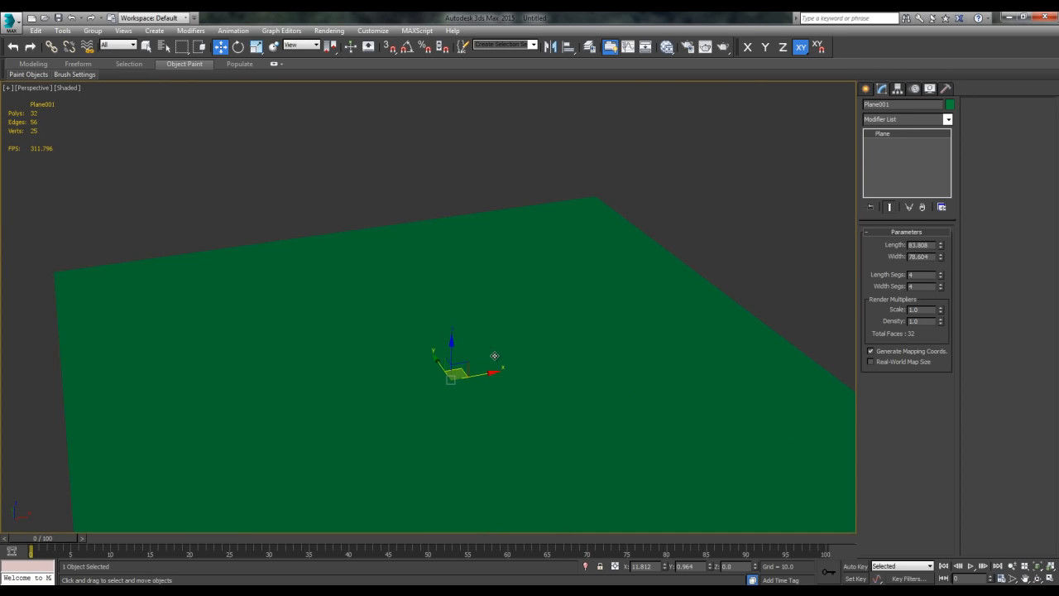
pyautogui.click(372, 31)
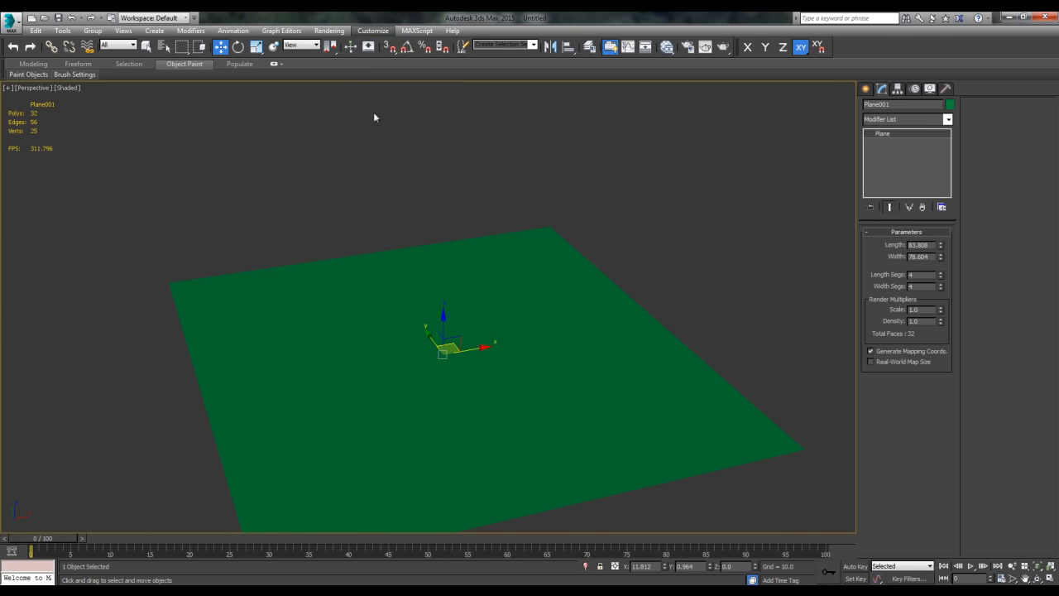
pyautogui.click(373, 30)
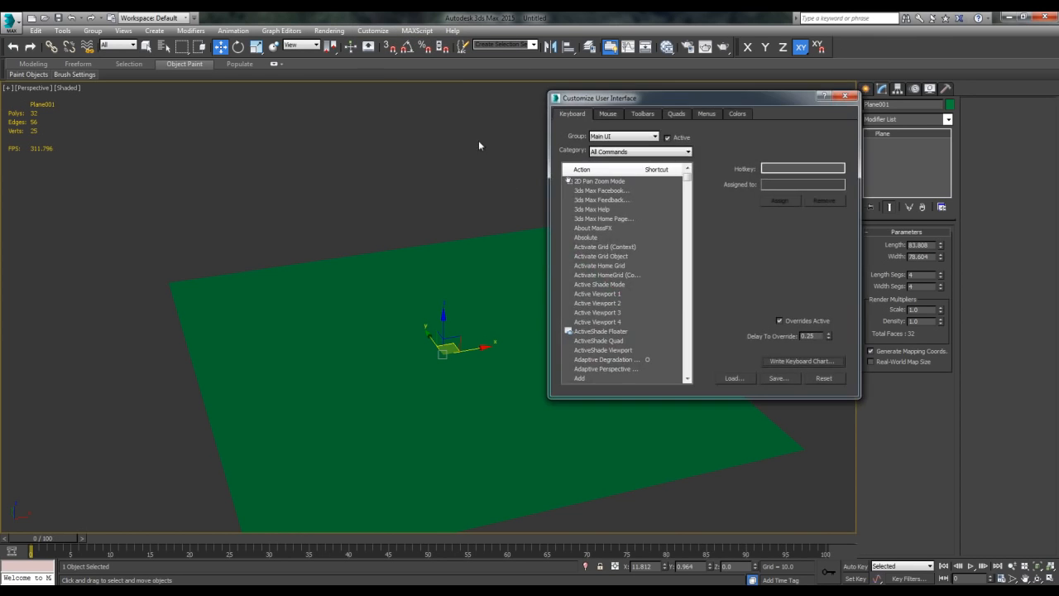
pyautogui.click(607, 113)
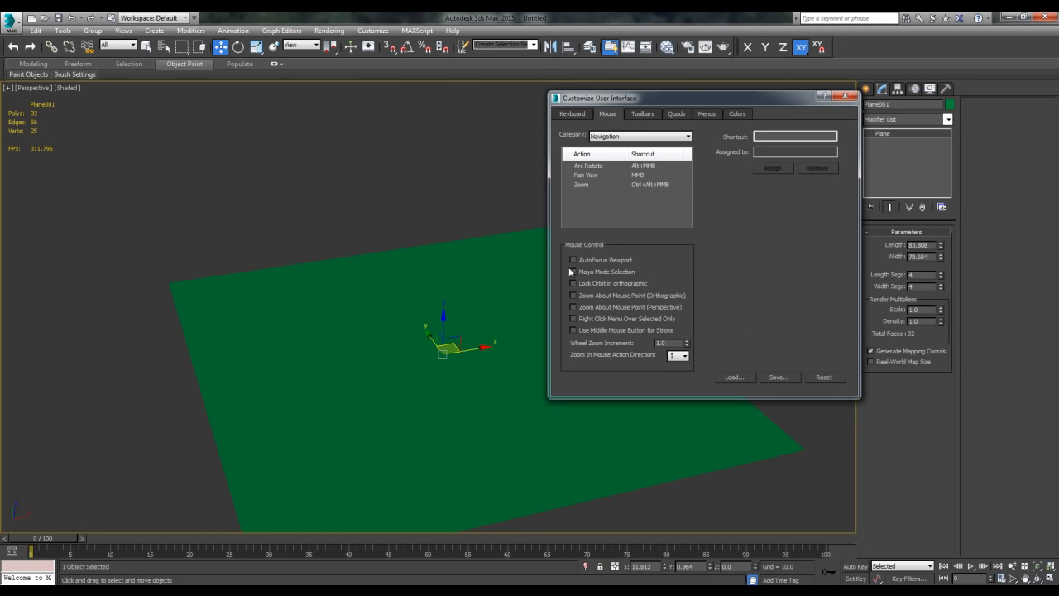
pyautogui.moveTo(598, 309)
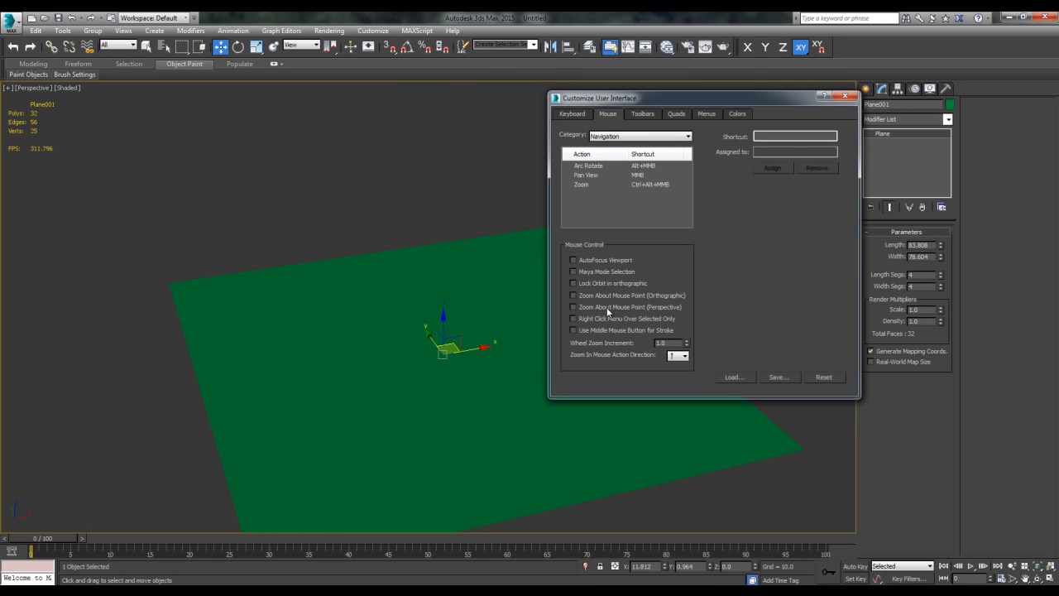
pyautogui.moveTo(584, 302)
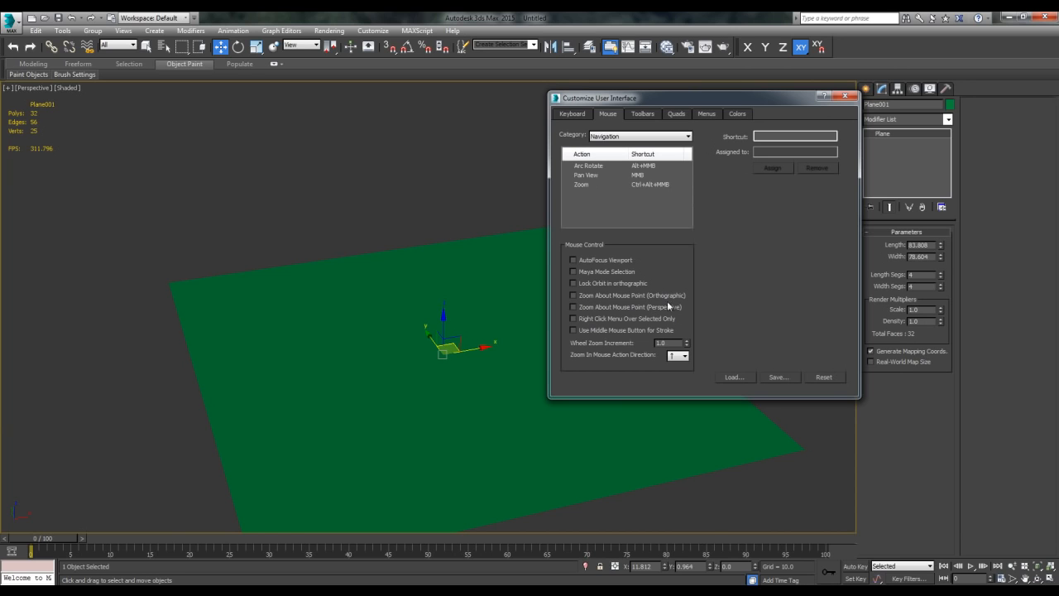
pyautogui.moveTo(671, 310)
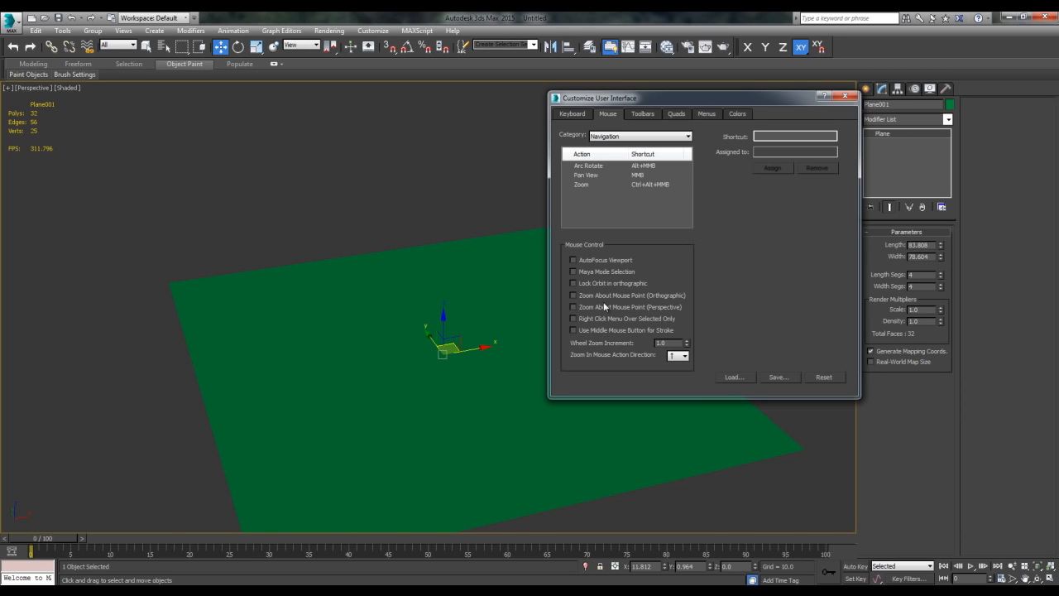
pyautogui.click(846, 95)
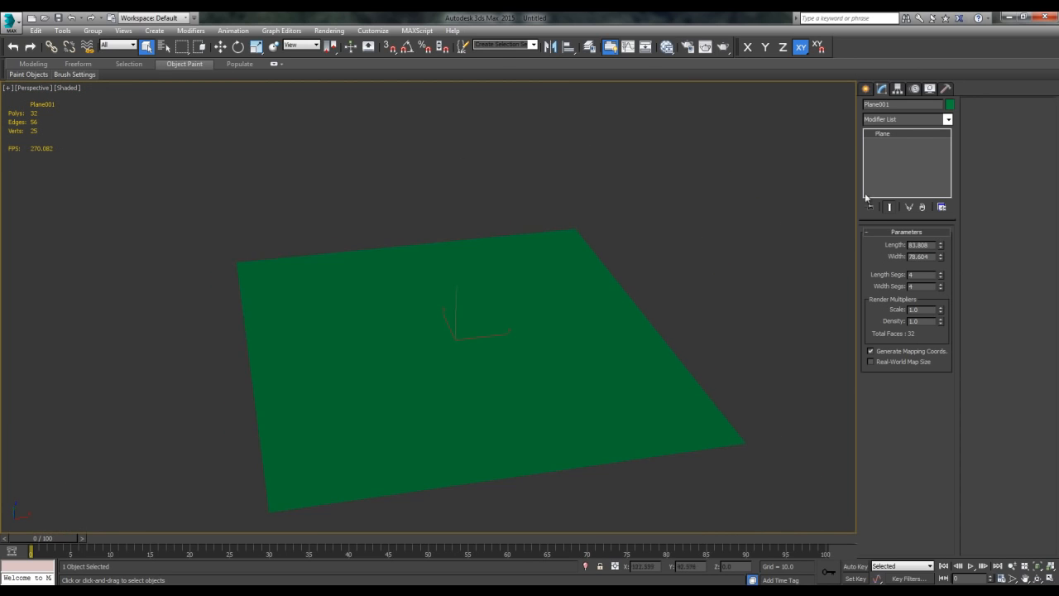
pyautogui.click(950, 105)
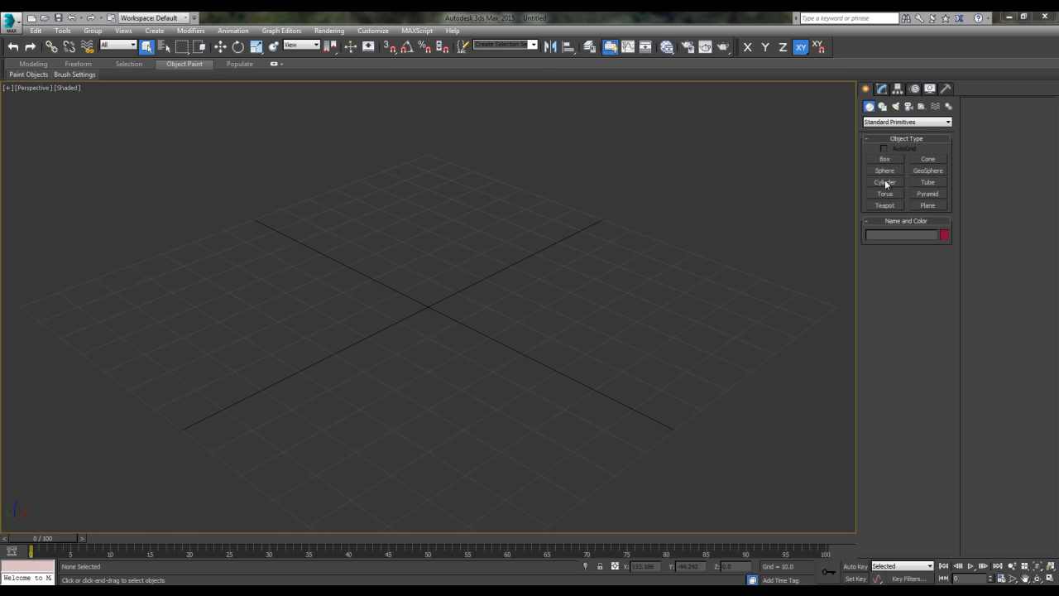
# - Drag out an eight-sided cylinder from the grid centre and convert it to Editable Poly
pyautogui.click(883, 181)
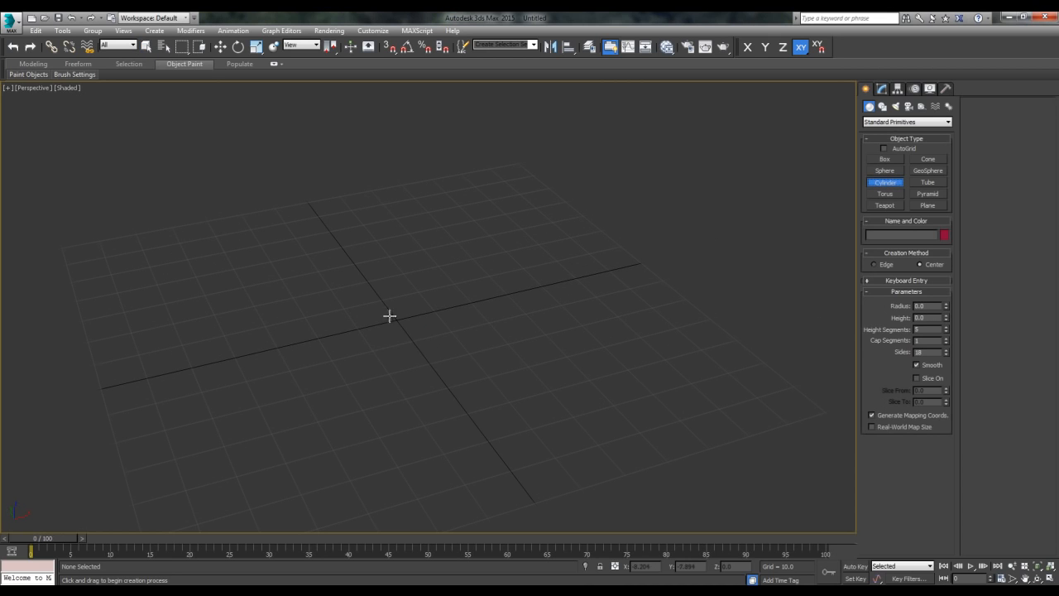
pyautogui.moveTo(389, 315); pyautogui.dragTo(668, 314)
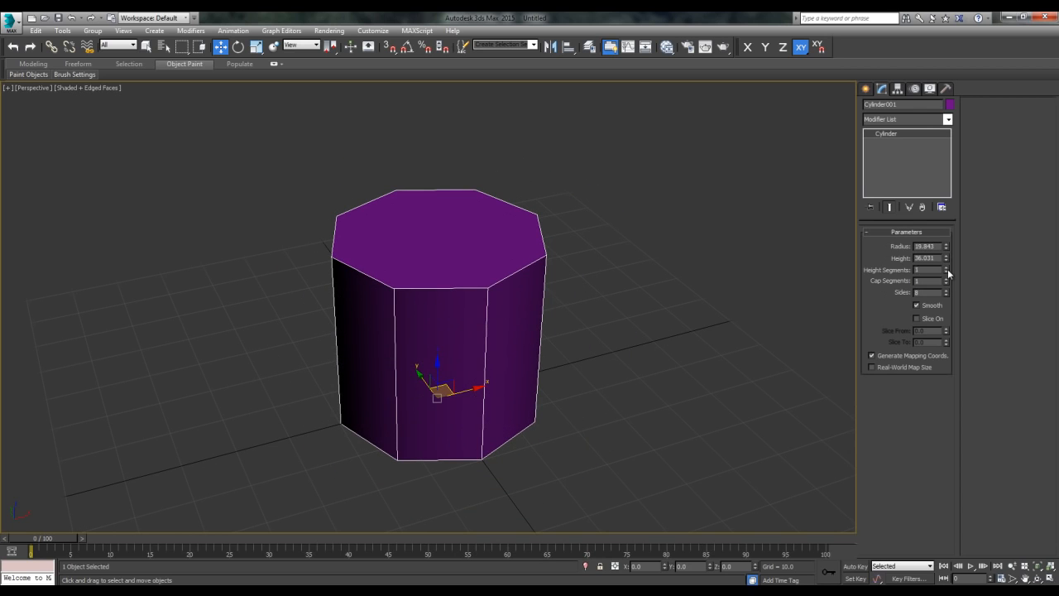
pyautogui.rightClick(895, 137)
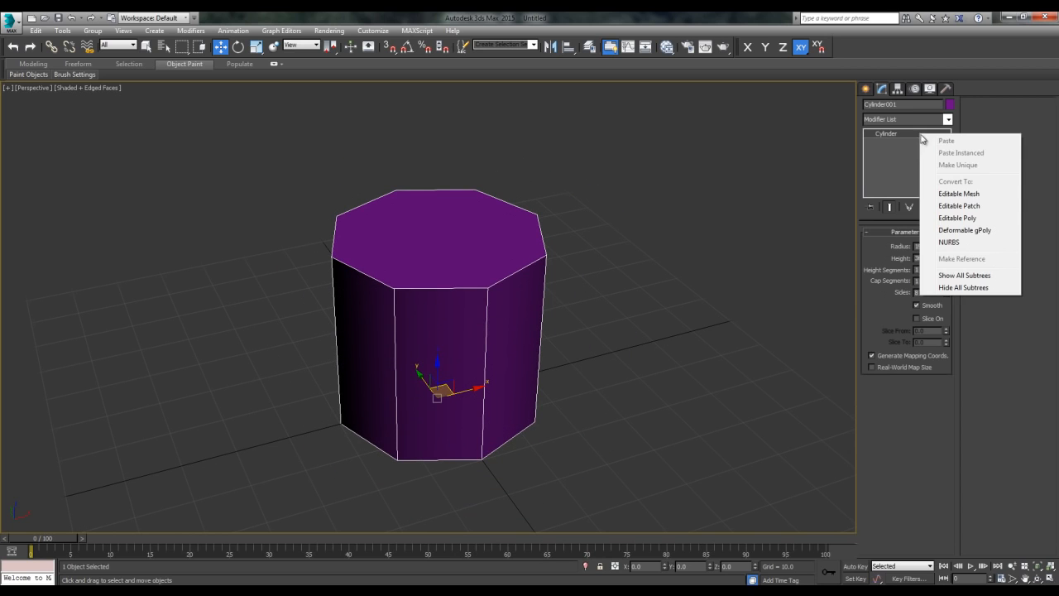
pyautogui.click(954, 218)
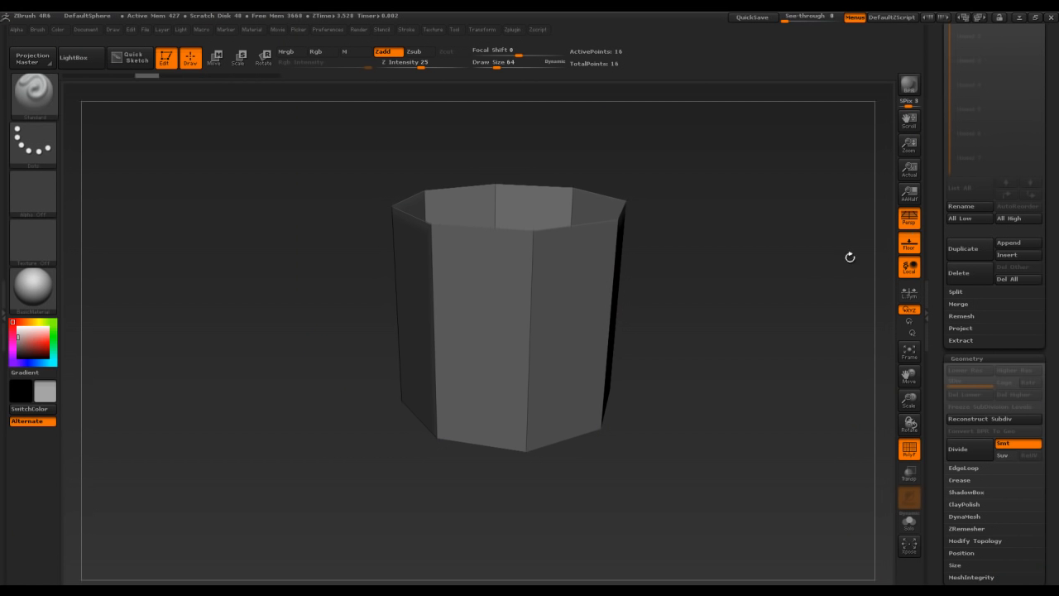
# - Divide the imported cylinder in ZBrush and orbit to inspect the smooth ring
pyautogui.moveTo(850, 257); pyautogui.dragTo(727, 341)
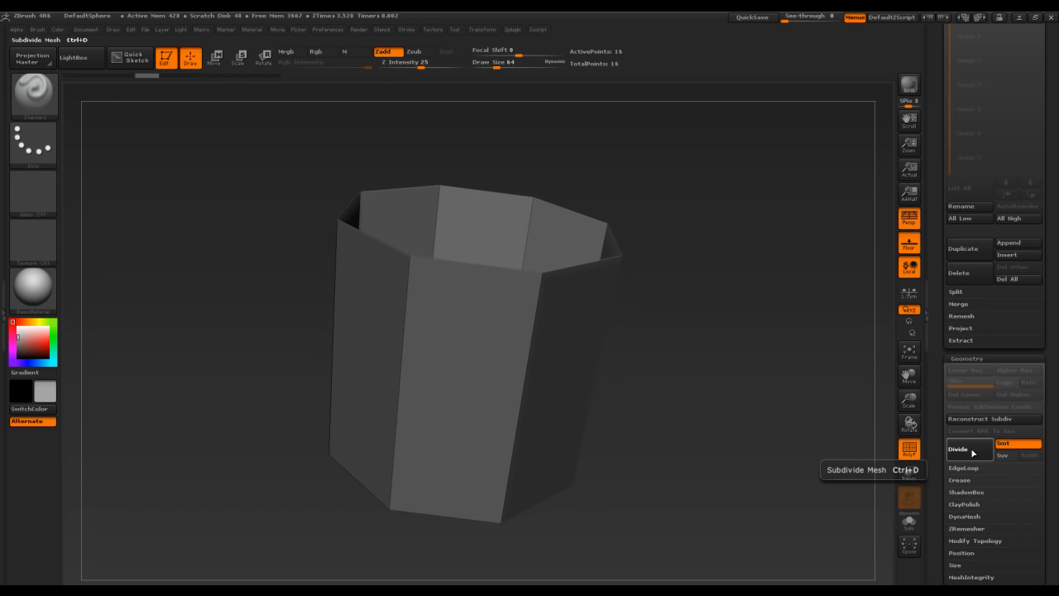
pyautogui.click(957, 449)
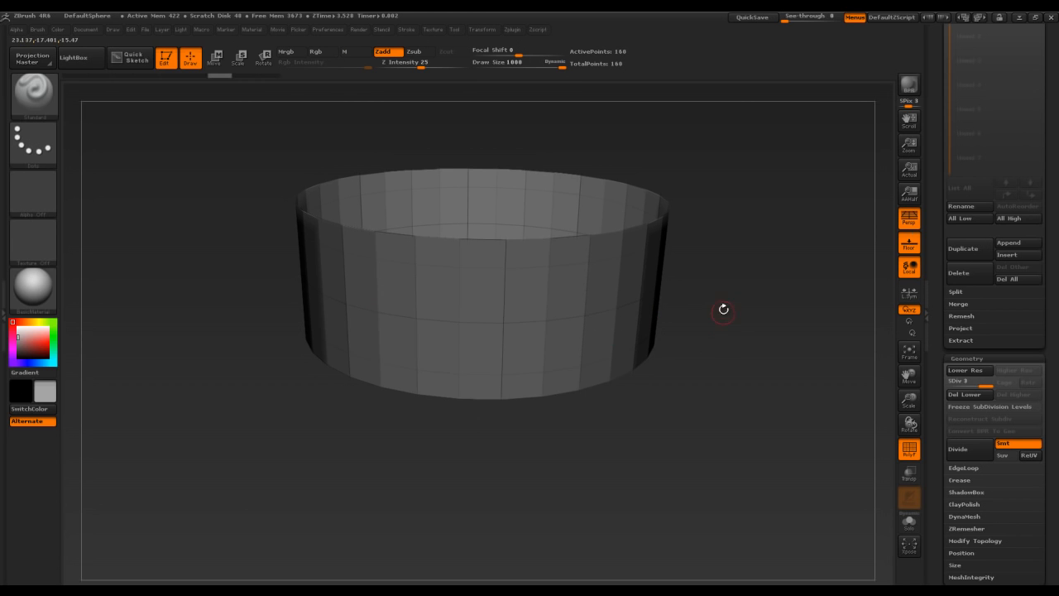
pyautogui.moveTo(723, 309); pyautogui.dragTo(720, 330)
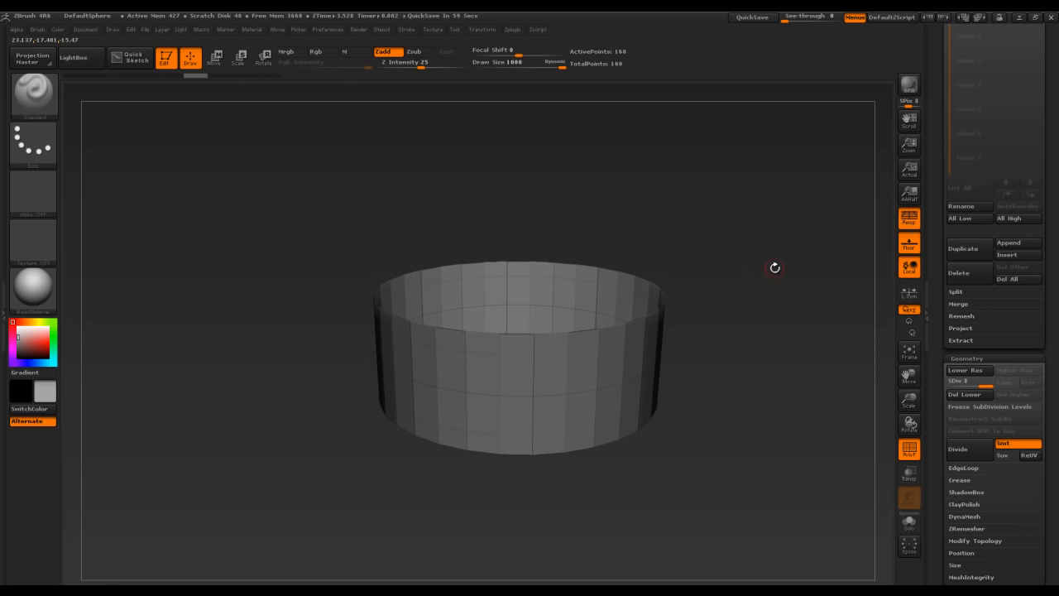
pyautogui.moveTo(775, 266); pyautogui.dragTo(738, 316)
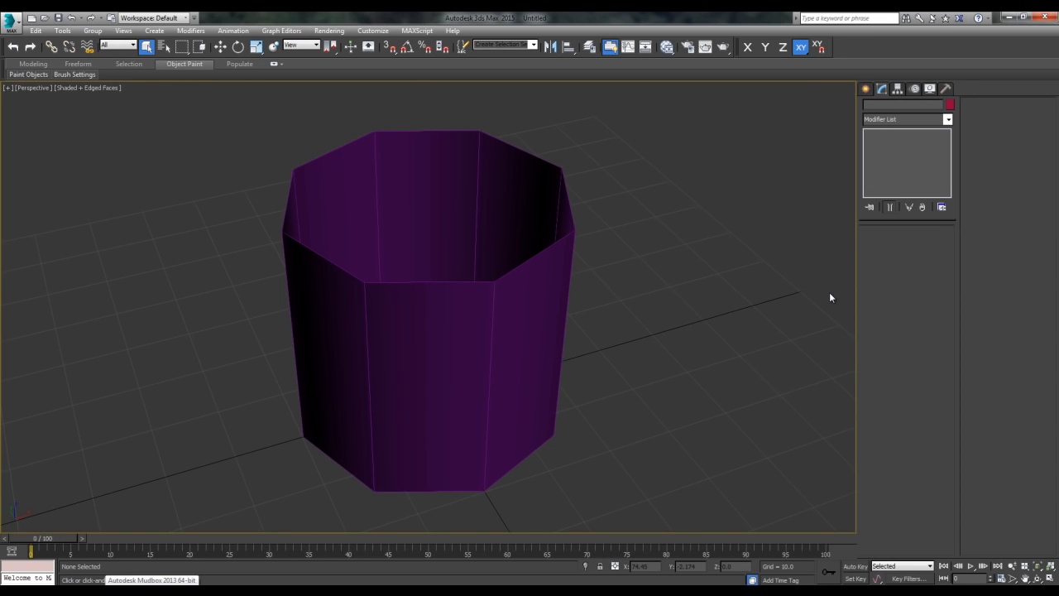
pyautogui.moveTo(823, 237)
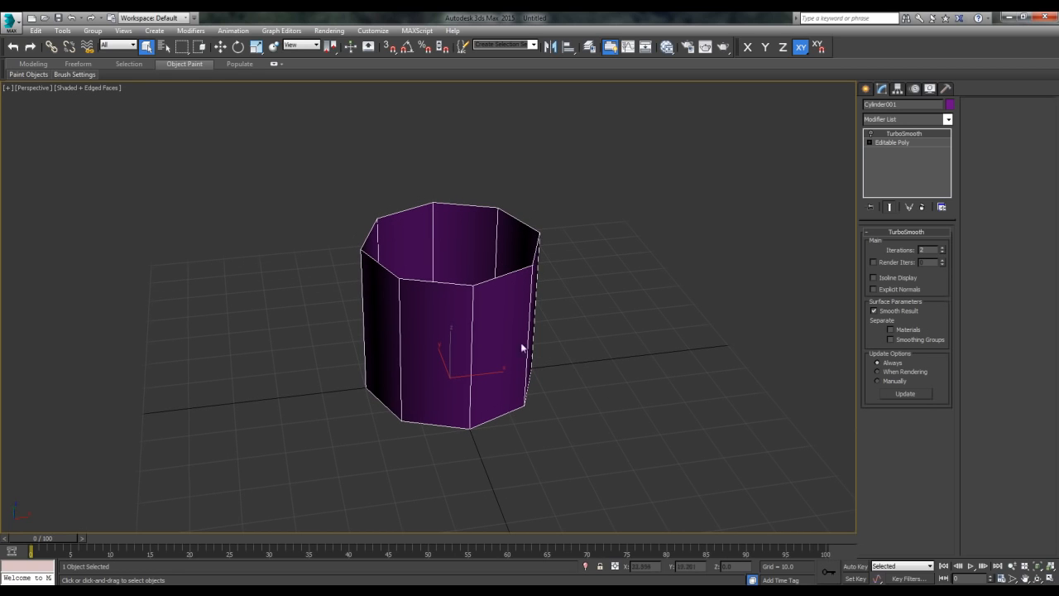
pyautogui.moveTo(601, 367)
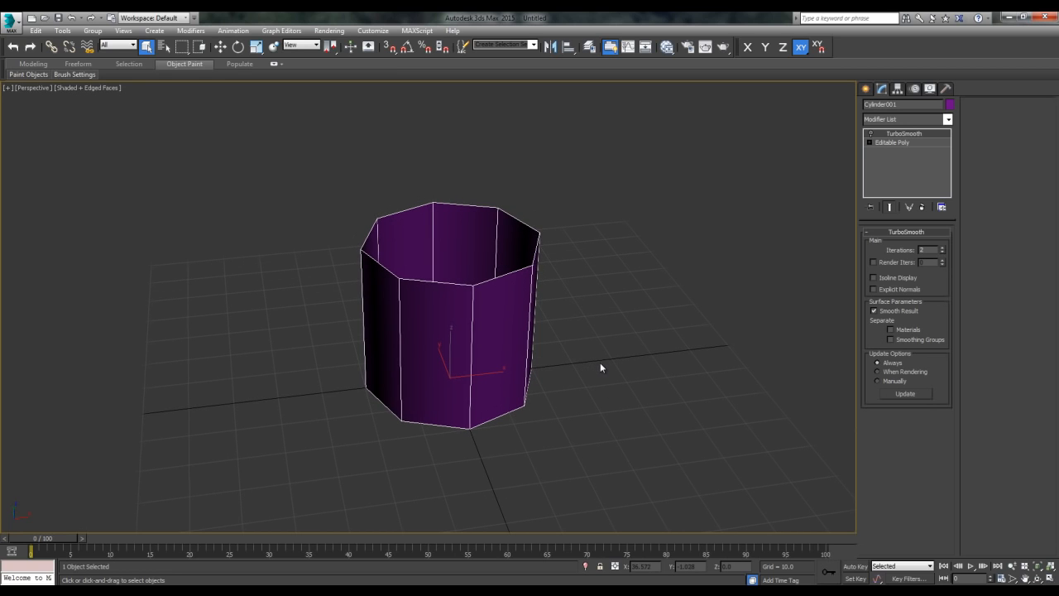
pyautogui.moveTo(605, 361)
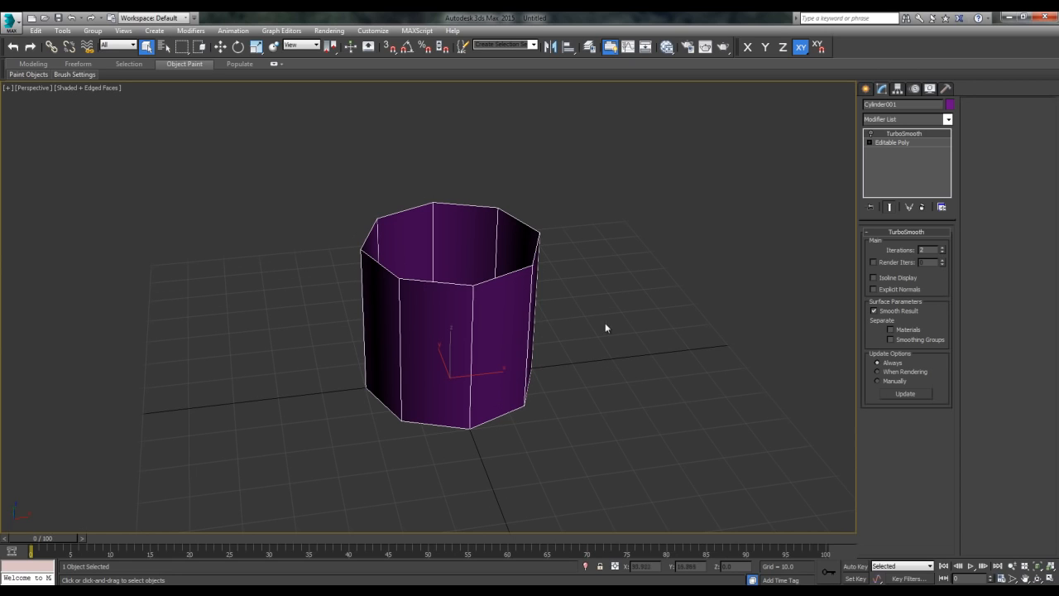
pyautogui.moveTo(675, 337)
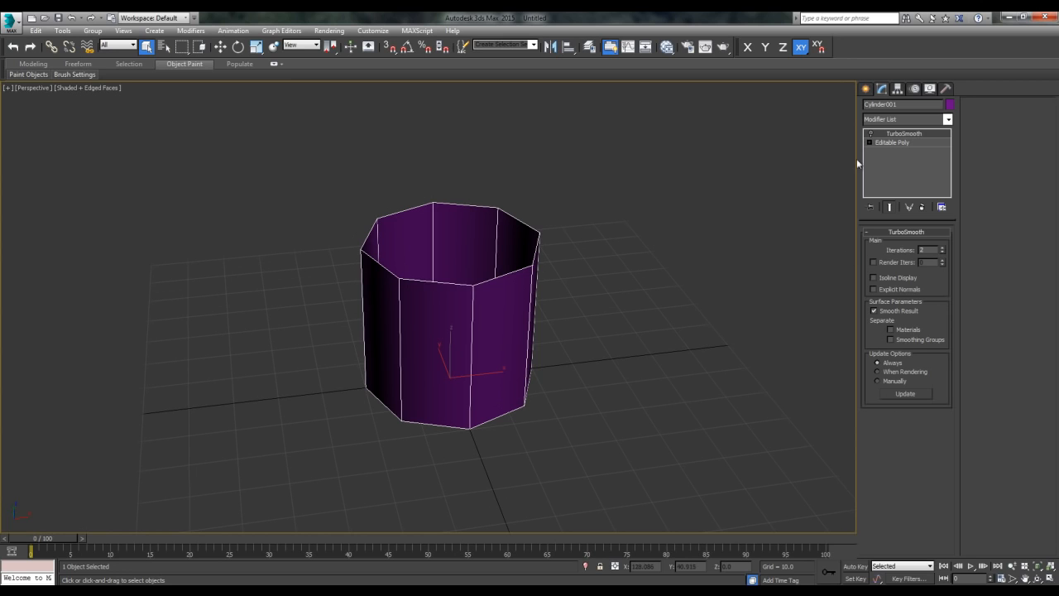
pyautogui.moveTo(555, 283)
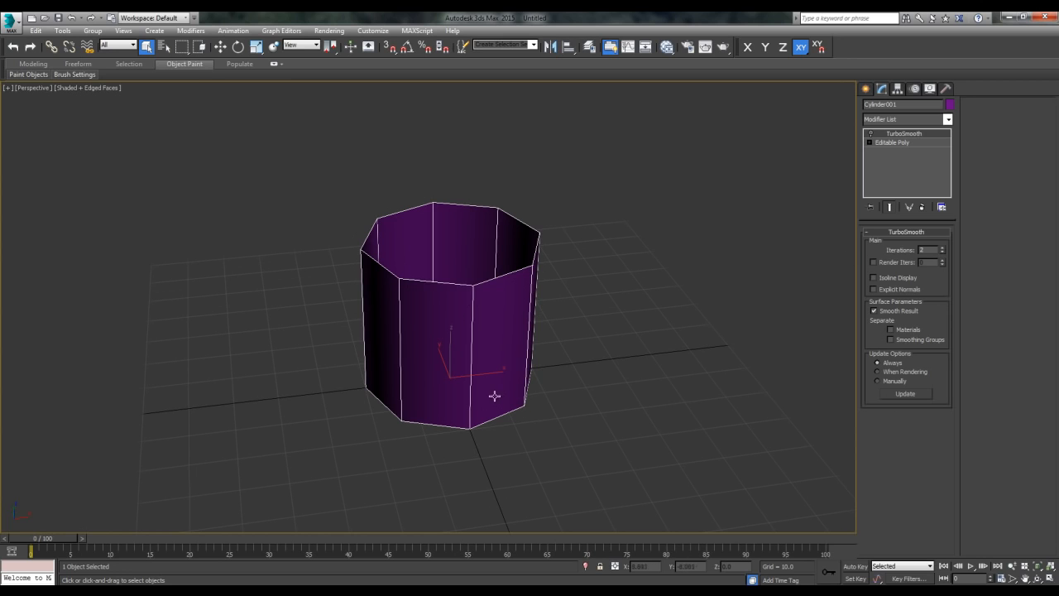
pyautogui.moveTo(617, 365)
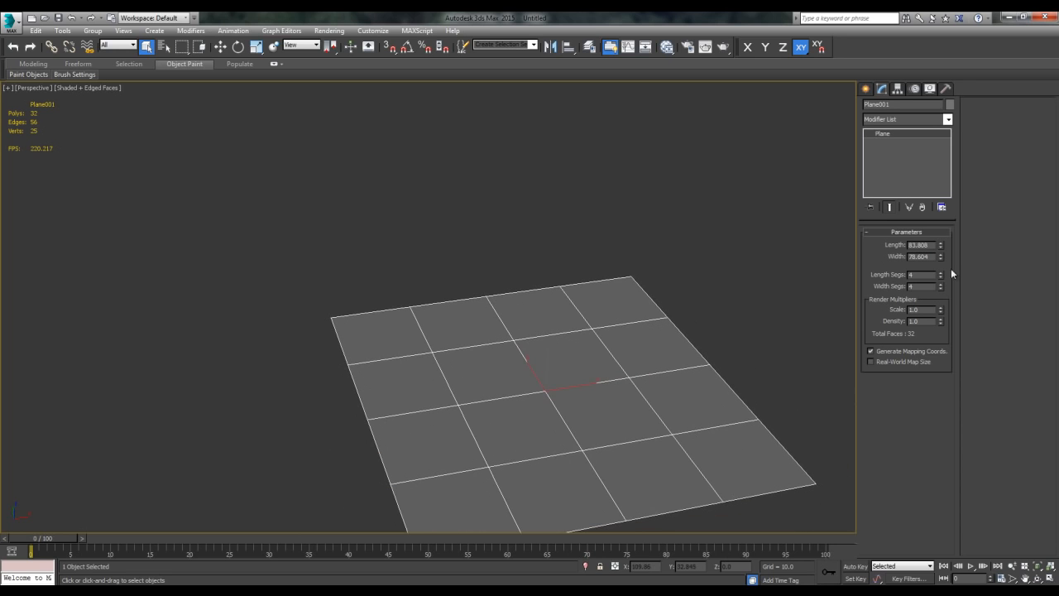
# - Set the plane to 1 length segment, add Edit Poly and TurboSmooth at 2 iterations
pyautogui.click(943, 277)
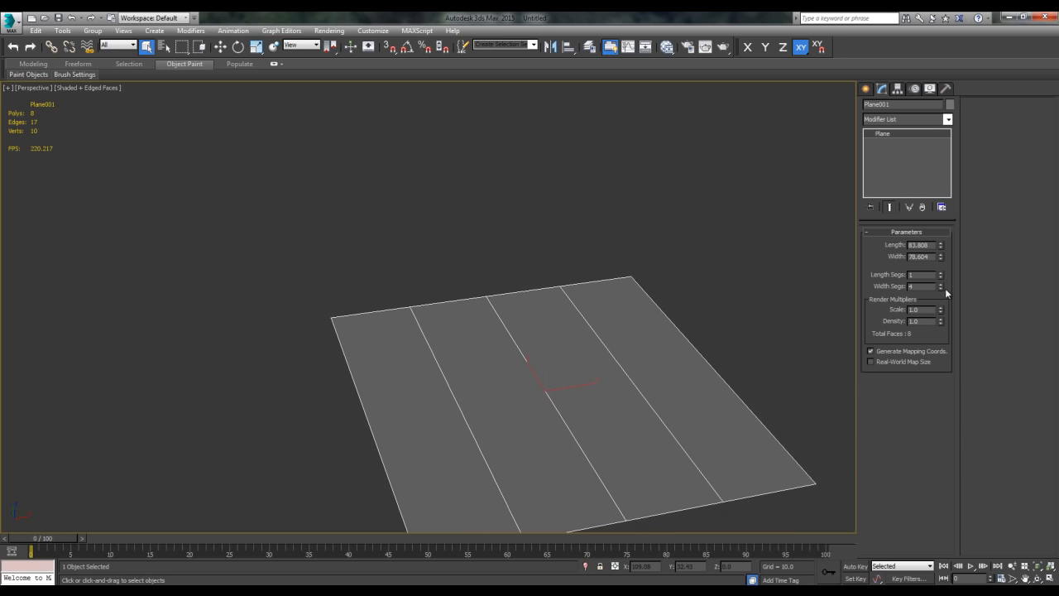
pyautogui.click(949, 120)
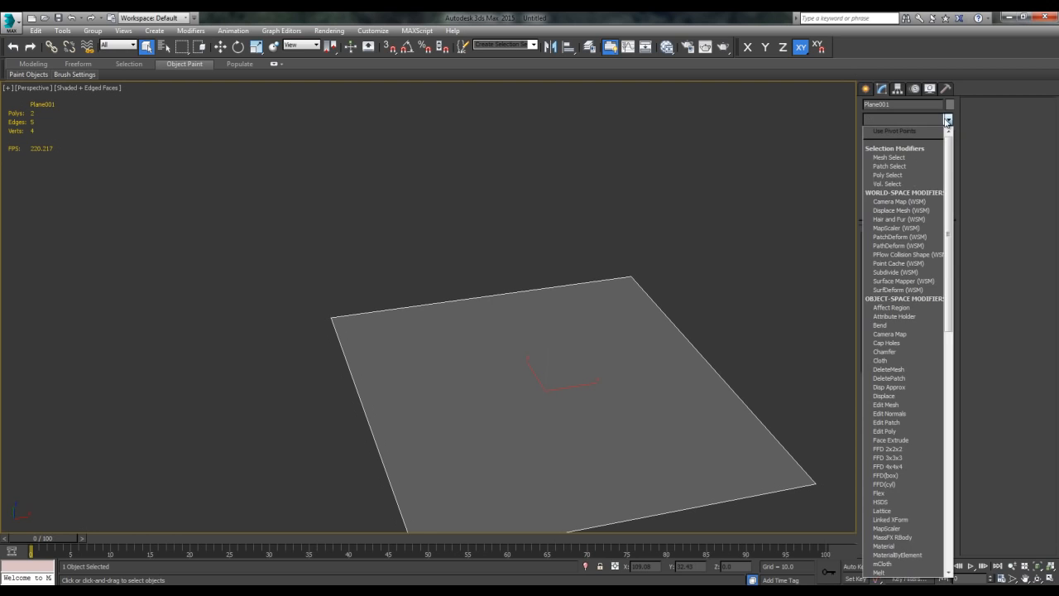
pyautogui.click(881, 430)
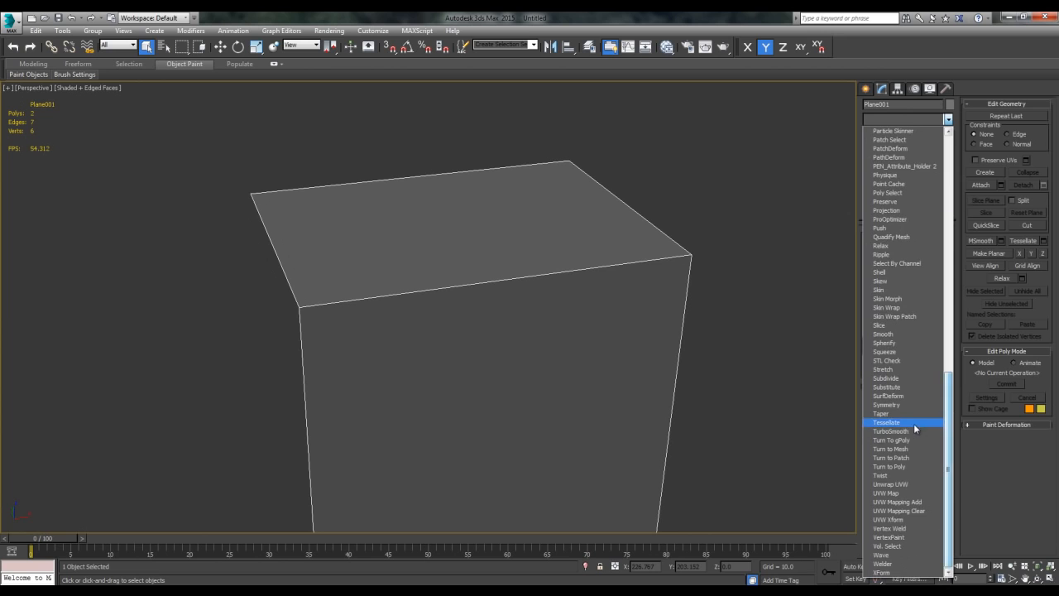
pyautogui.click(888, 432)
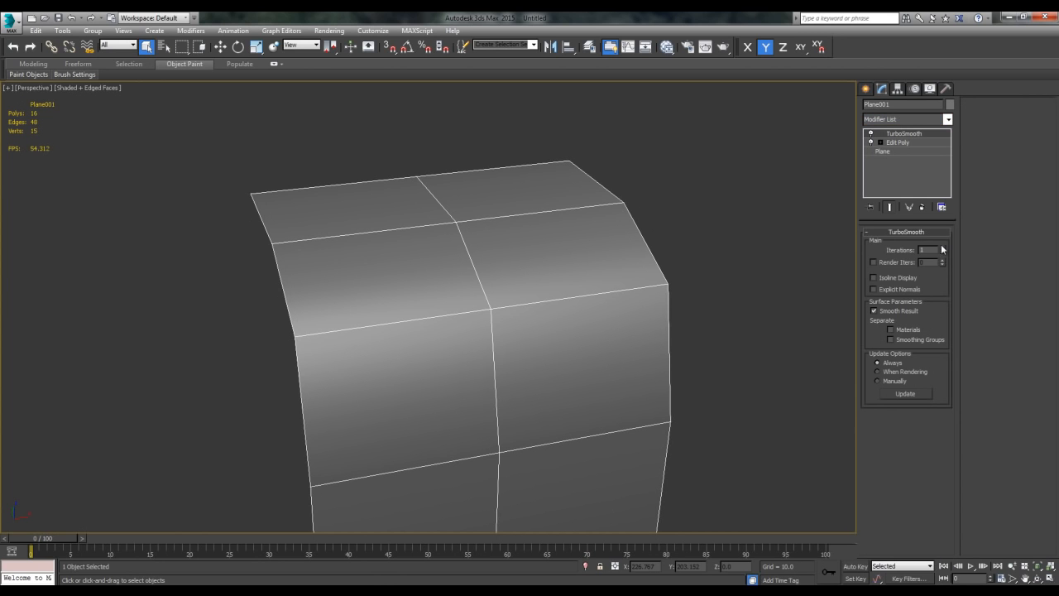
pyautogui.click(941, 247)
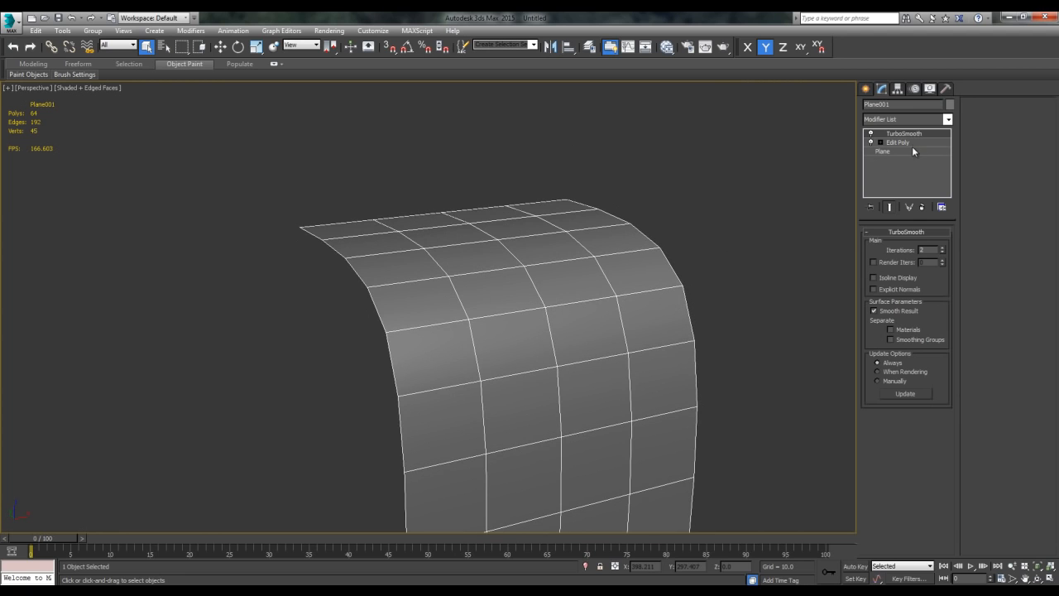
pyautogui.click(903, 143)
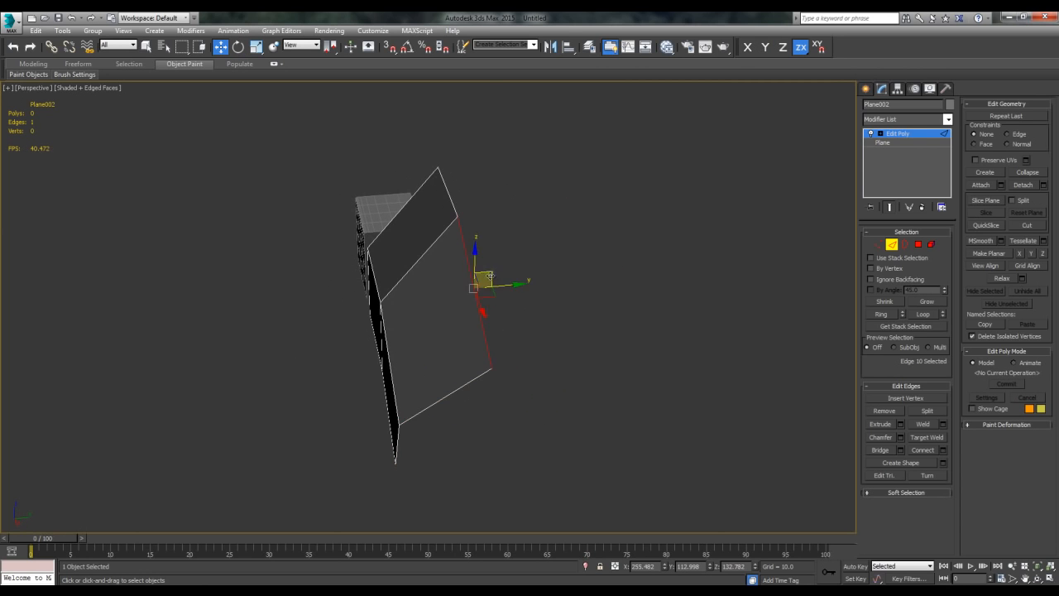
# - Extend Plane002 by shift-dragging an edge, smooth at 2 iterations, and collapse the stack
pyautogui.moveTo(476, 286); pyautogui.dragTo(575, 273)
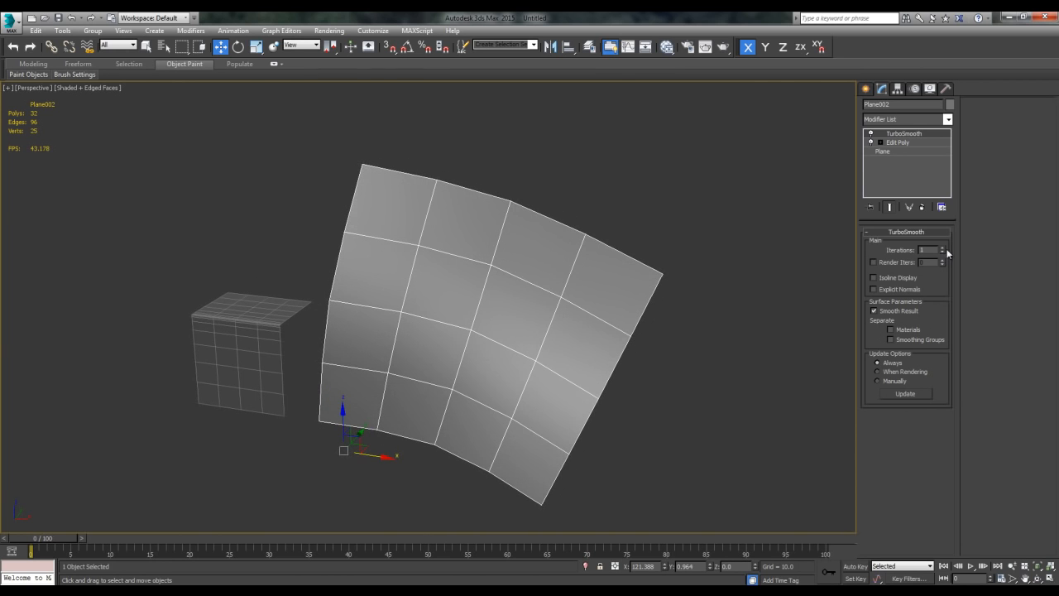
pyautogui.click(946, 249)
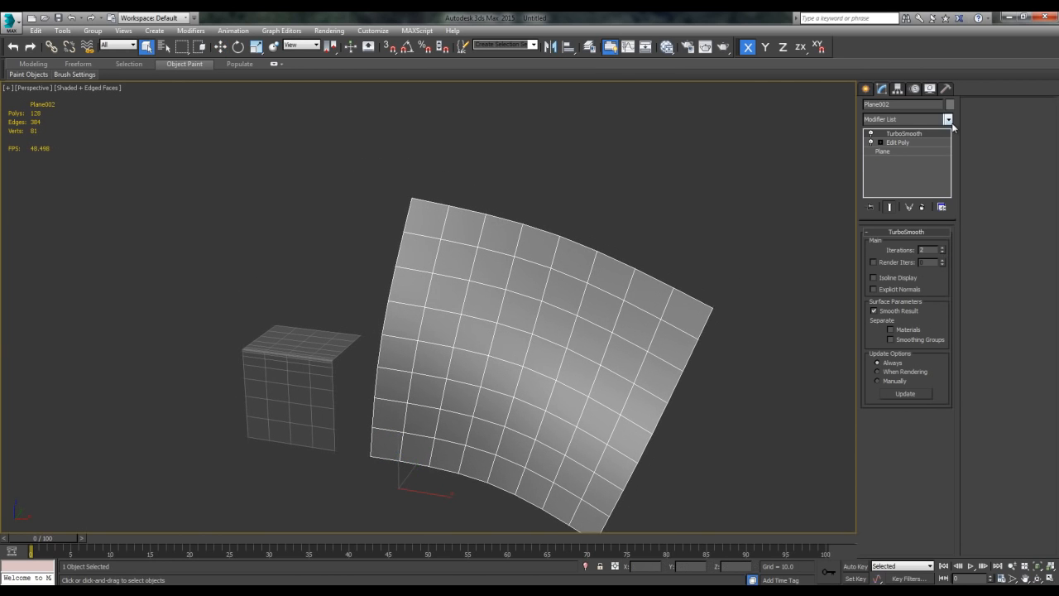
pyautogui.rightClick(906, 133)
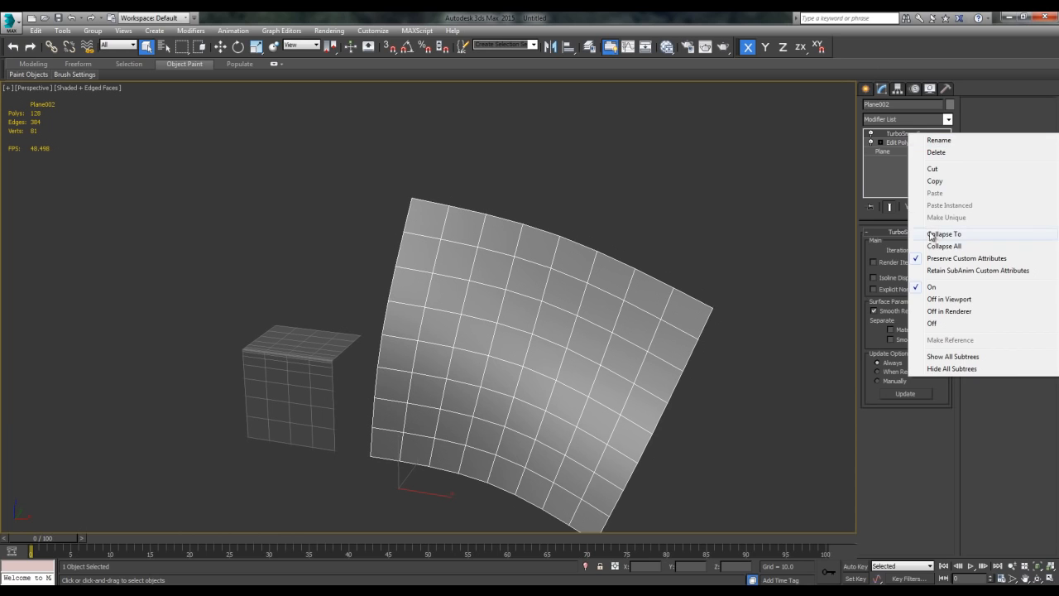
pyautogui.click(933, 233)
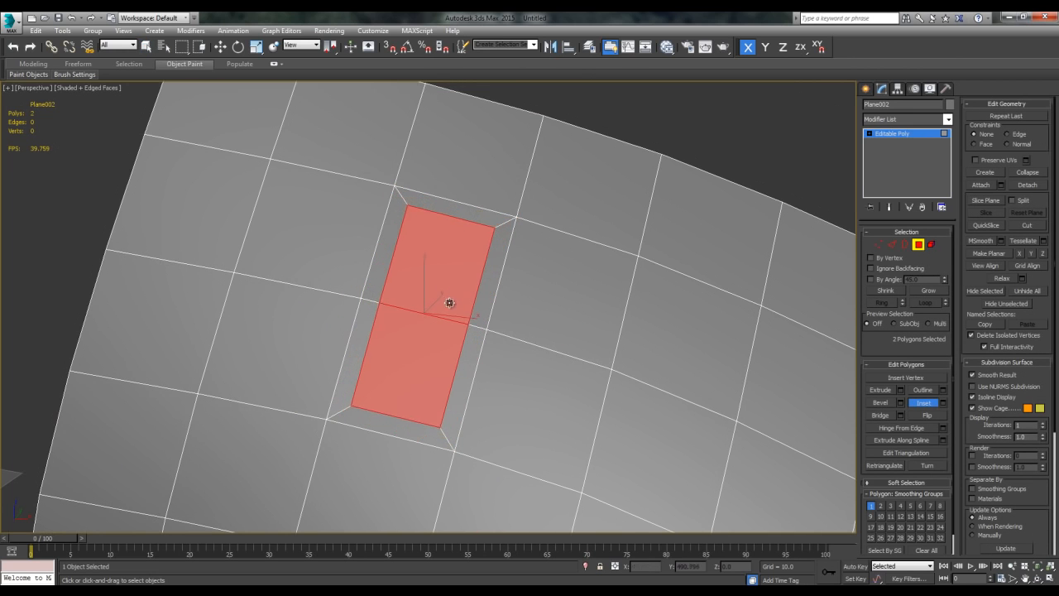
# - Bevel the two selected central faces inward with negative height and outline
pyautogui.moveTo(450, 302); pyautogui.dragTo(546, 284)
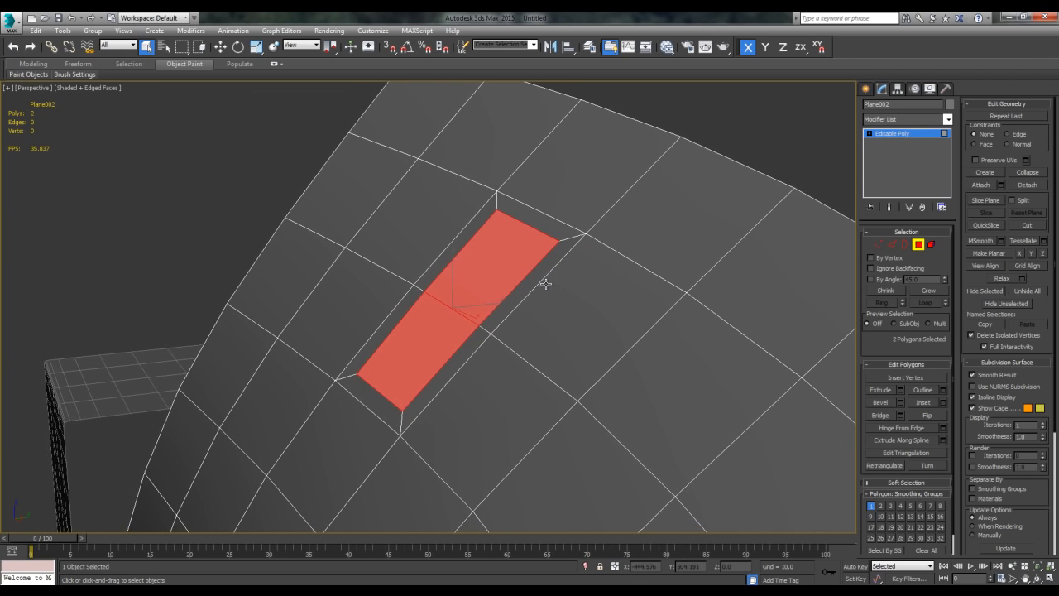
pyautogui.click(889, 403)
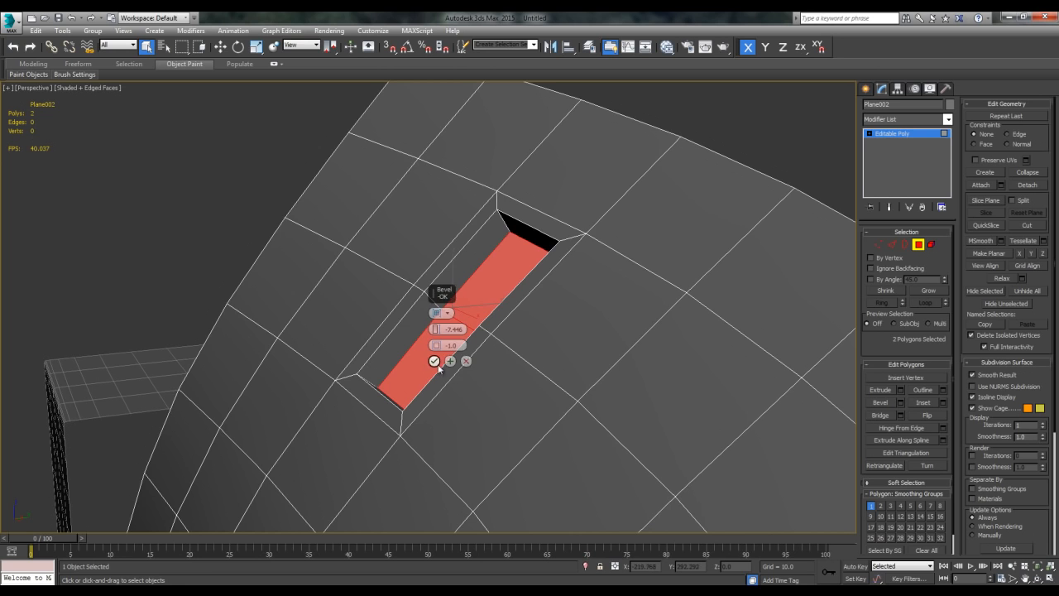
pyautogui.click(432, 362)
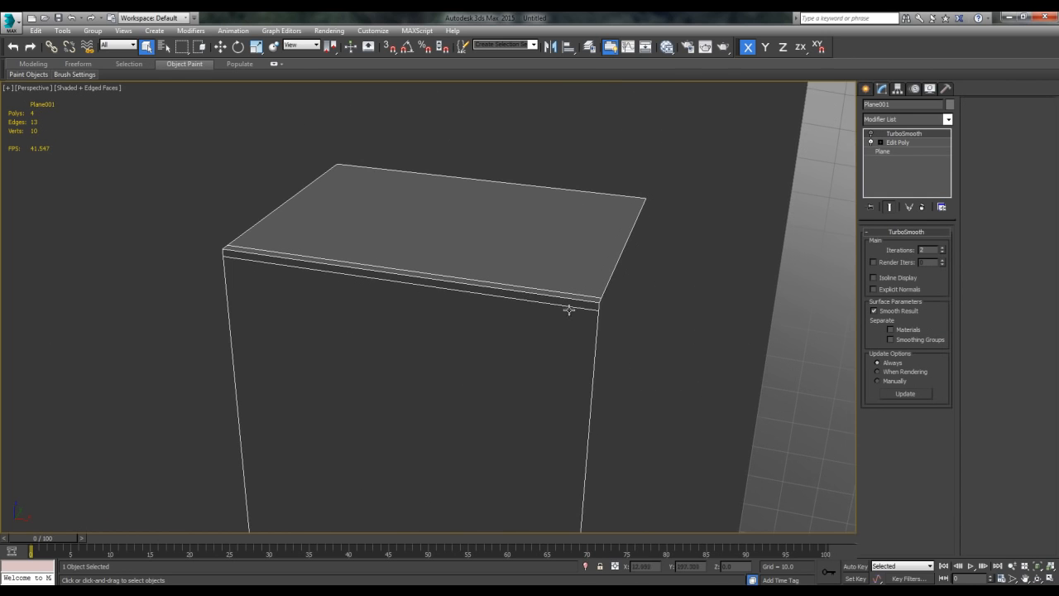
pyautogui.click(869, 133)
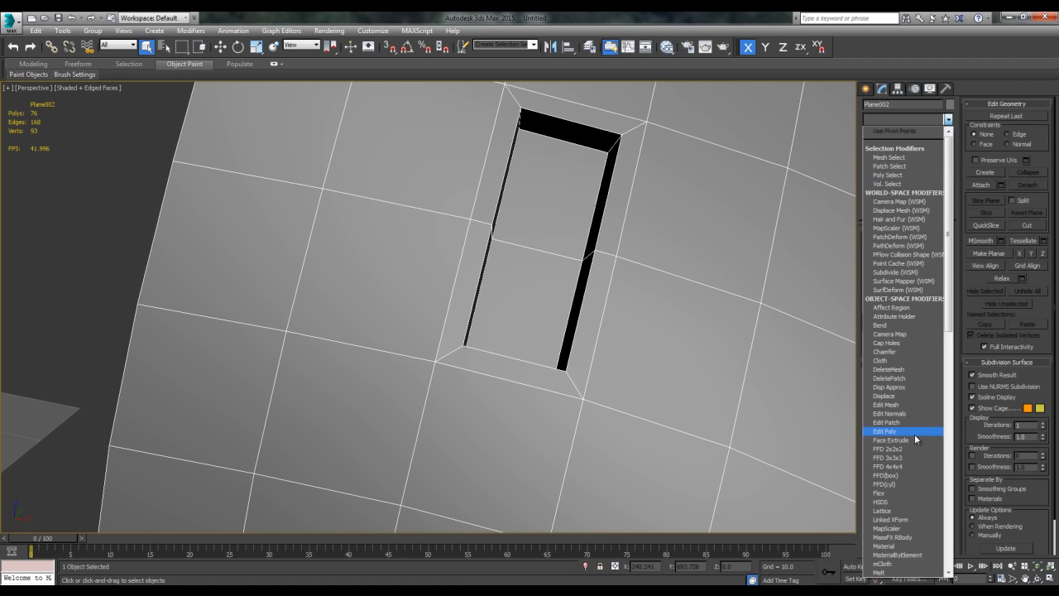
# - Add Edit Poly with TurboSmooth above it and enter Edge mode
pyautogui.click(885, 431)
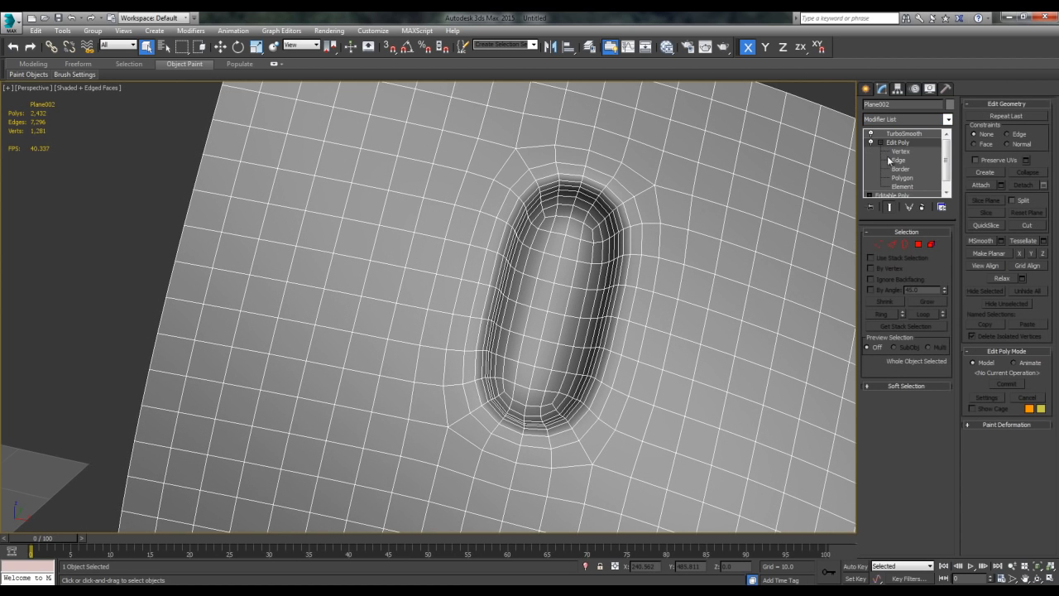
pyautogui.click(901, 159)
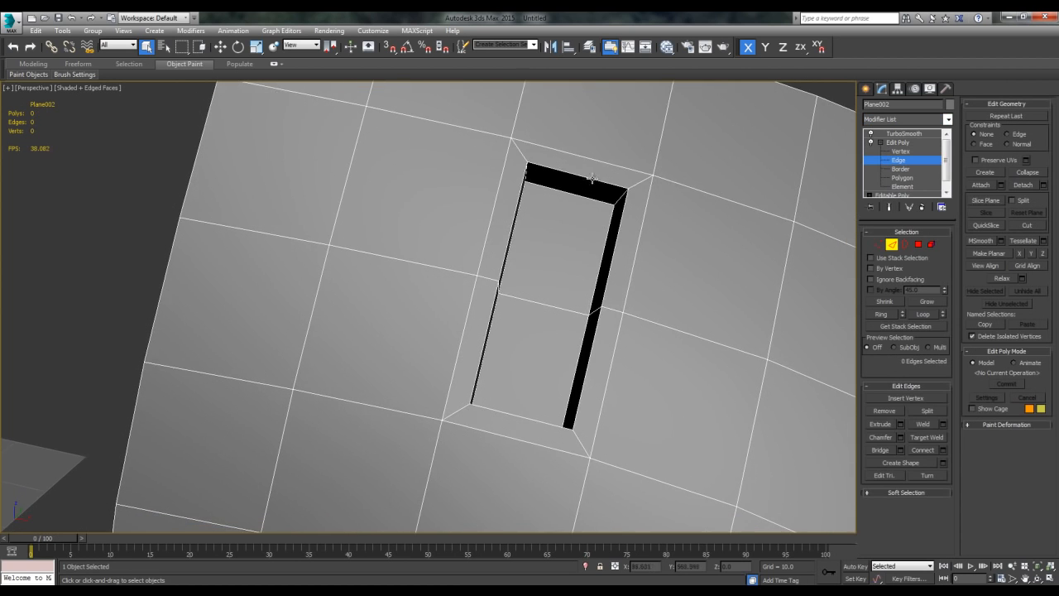
pyautogui.click(923, 450)
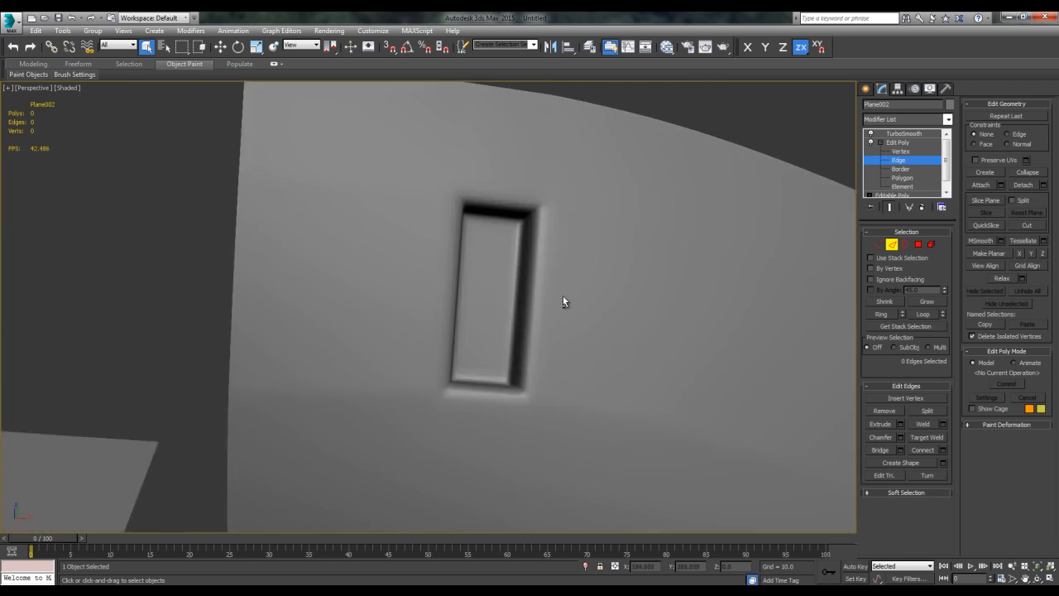
# - Toggle edged faces with F4 and orbit to view the softened slot from a low angle
pyautogui.moveTo(566, 301); pyautogui.dragTo(717, 350)
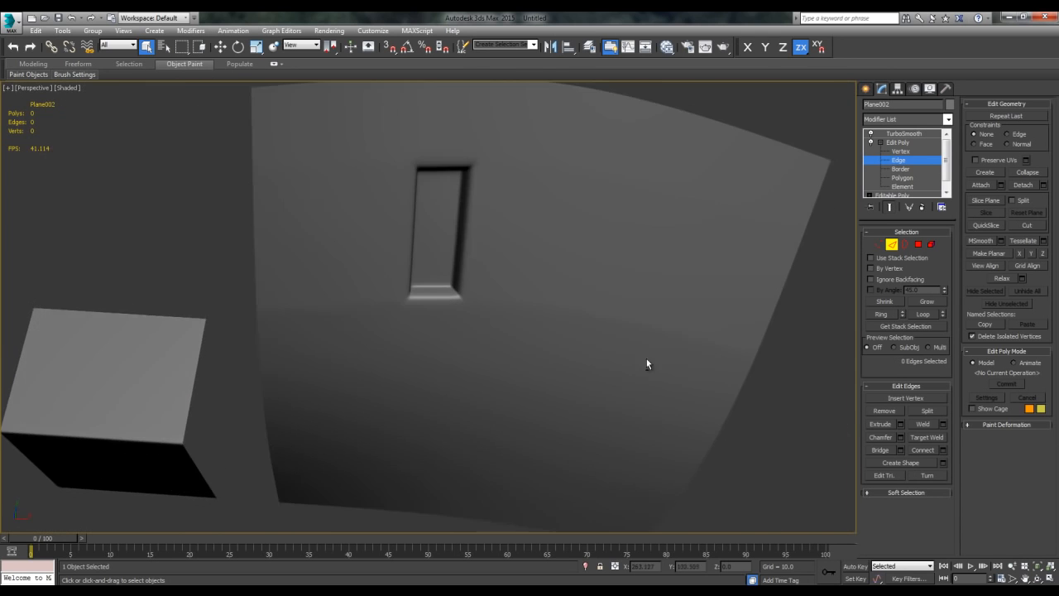
pyautogui.press('F4')
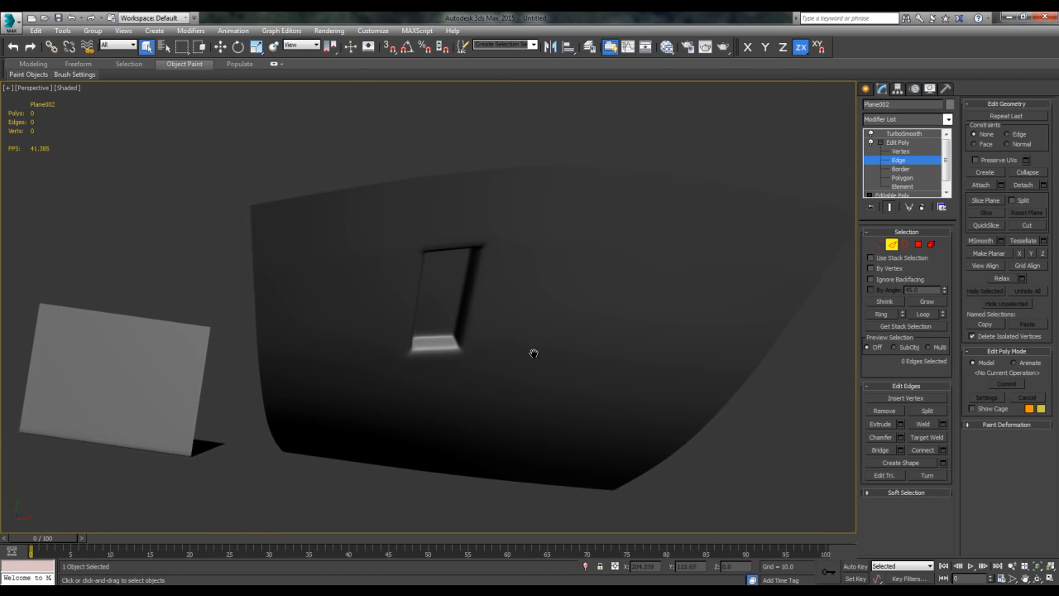
pyautogui.moveTo(533, 353); pyautogui.dragTo(668, 364)
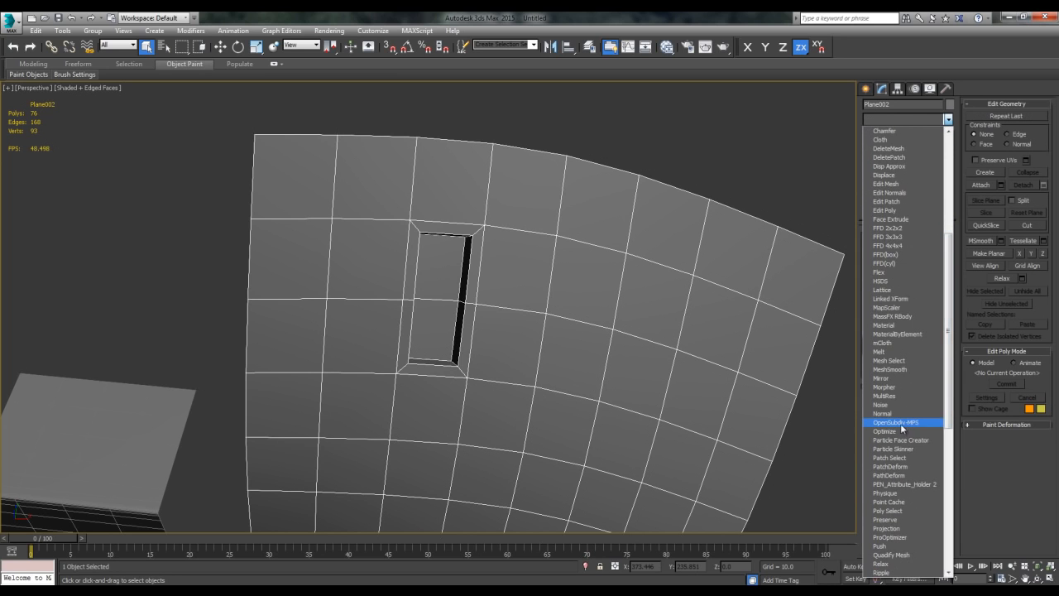
# - Add OpenSubdiv-MPS to the slotted panel and set Subdivision Levels to 3
pyautogui.click(890, 423)
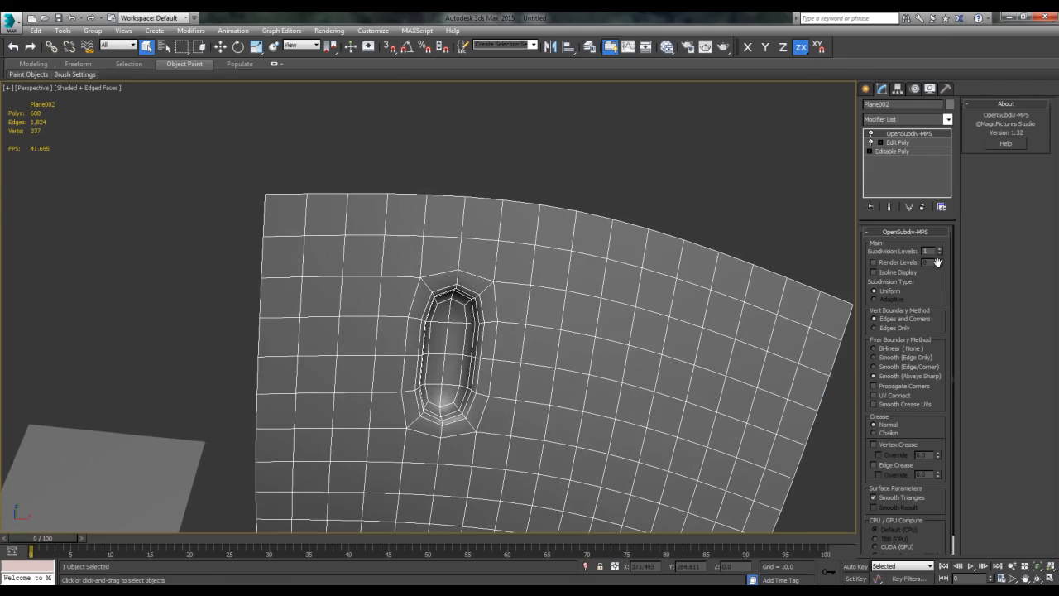
pyautogui.click(929, 248)
pyautogui.write('3')
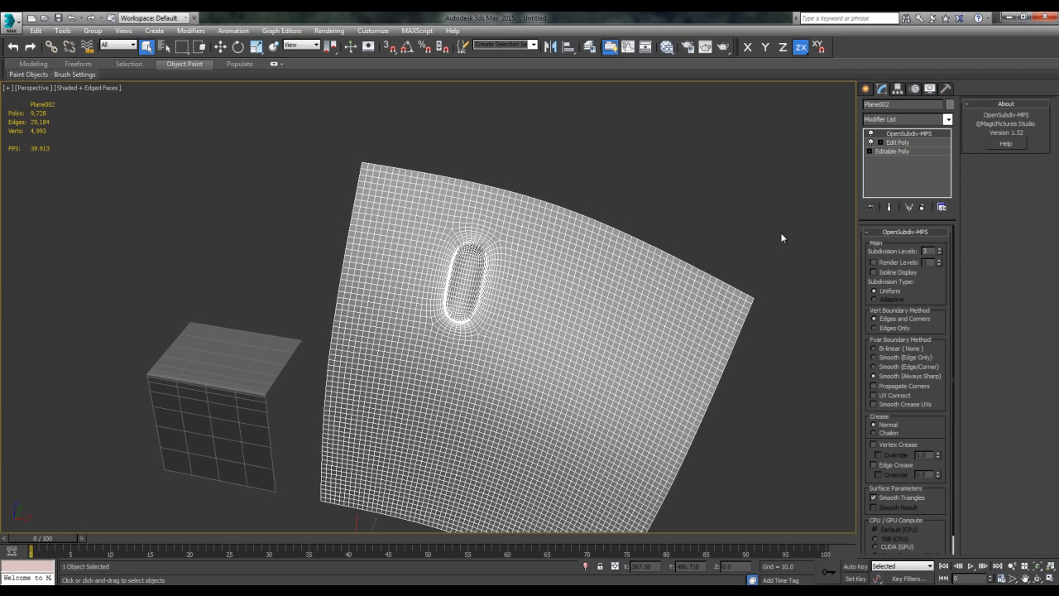
pyautogui.moveTo(621, 273)
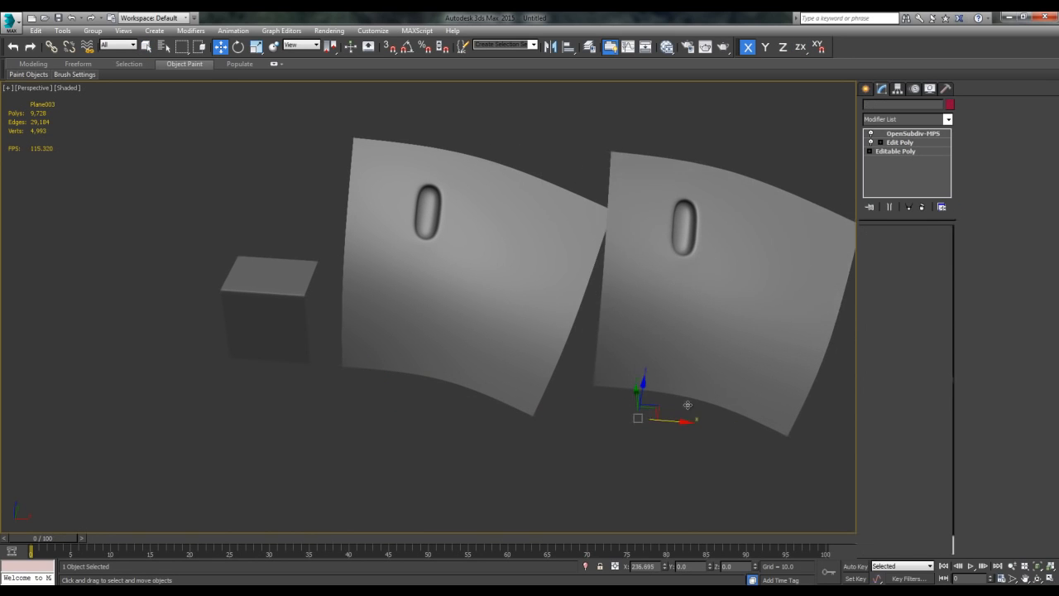
# - Select Plane002, the original slotted panel, to show its OpenSubdiv-MPS parameters
pyautogui.click(902, 136)
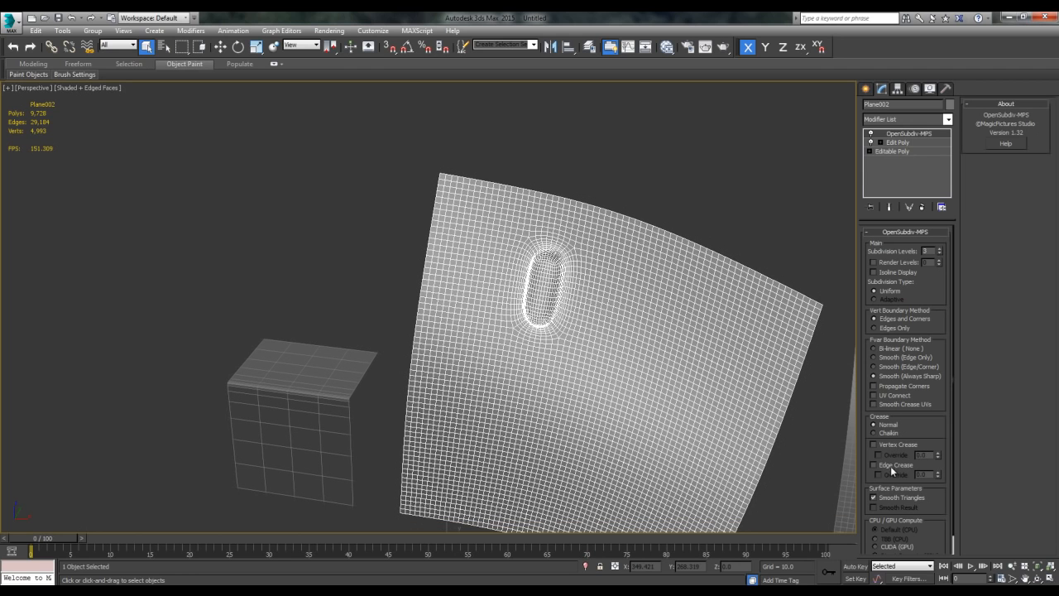
pyautogui.moveTo(891, 473)
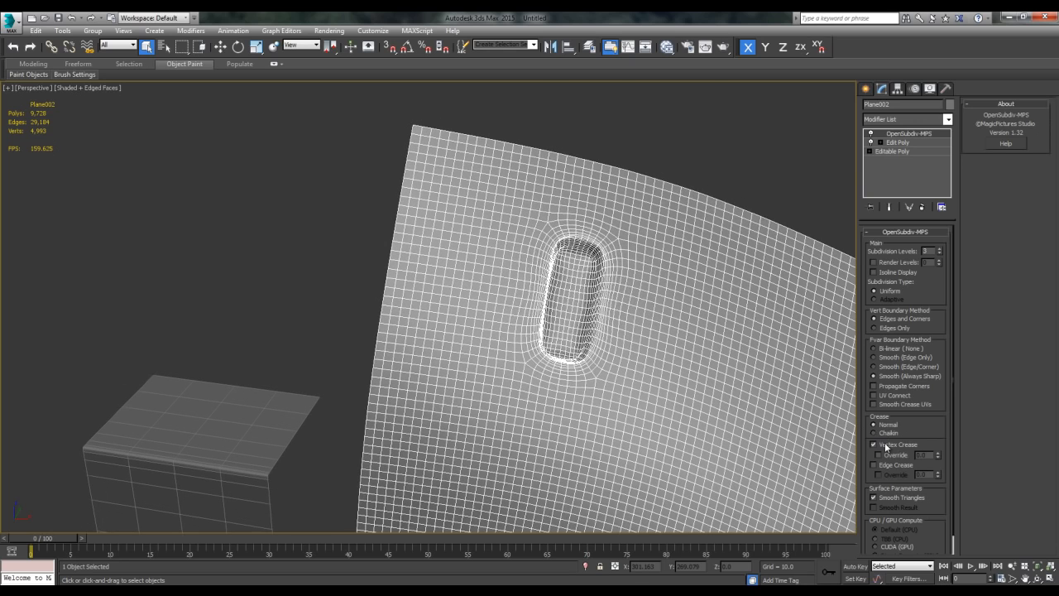
# - Enable creasing in OpenSubdiv-MPS and select the Edit Poly modifier to show the low-poly cage
pyautogui.click(875, 445)
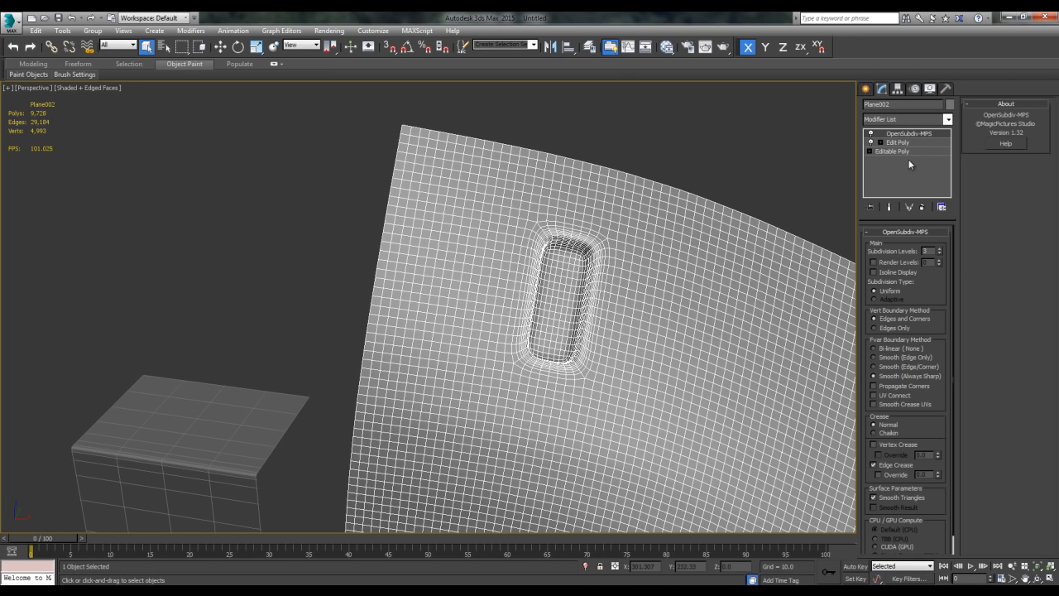
pyautogui.click(898, 142)
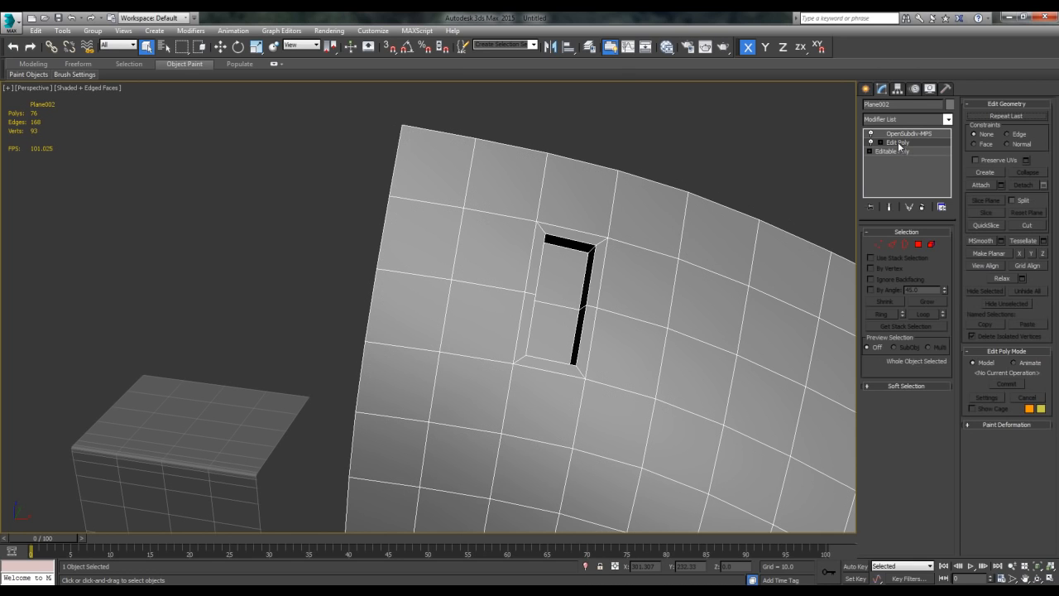
# - Delete the Edit Poly modifier and zero Weight and Crease on all the plane's vertices
pyautogui.click(897, 135)
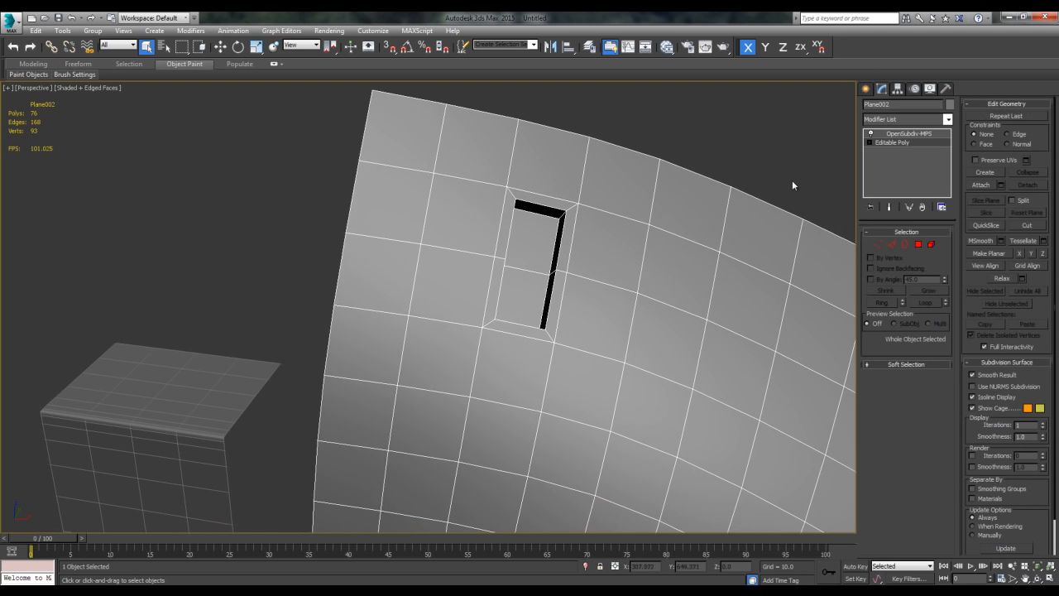
pyautogui.click(893, 142)
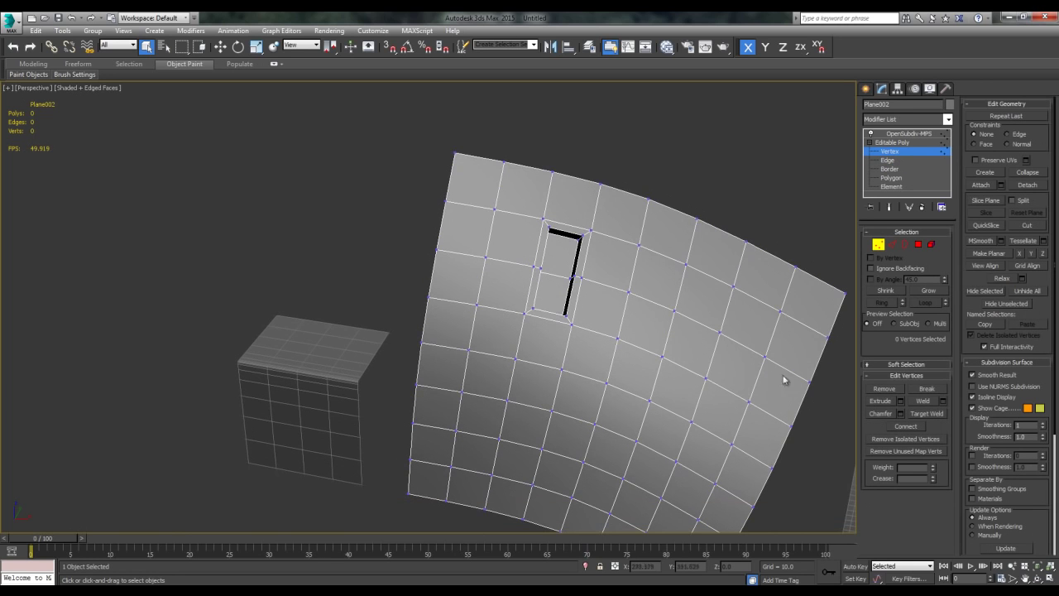
pyautogui.moveTo(908, 477)
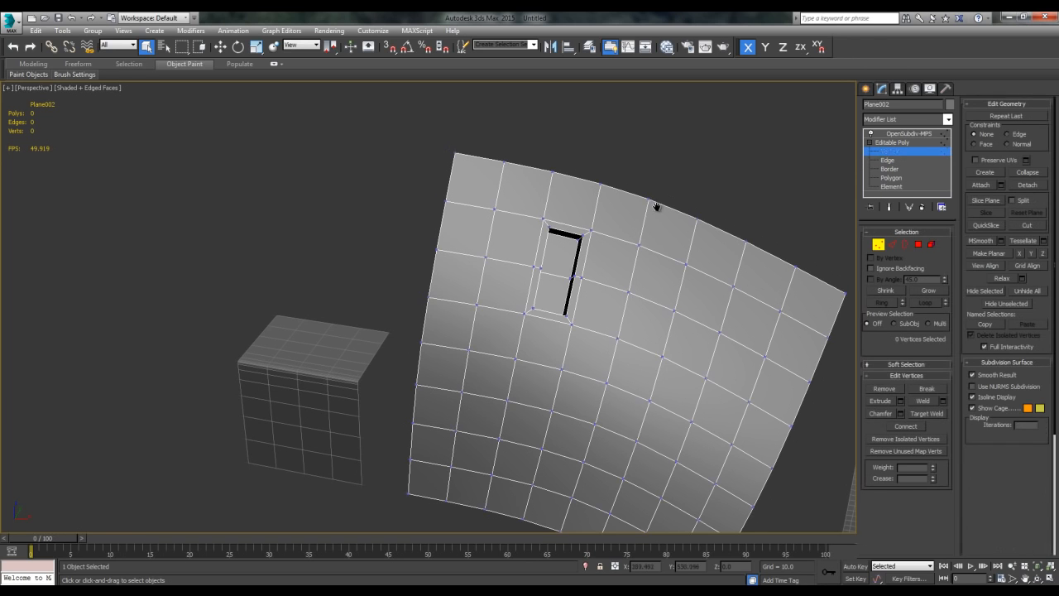
pyautogui.click(904, 160)
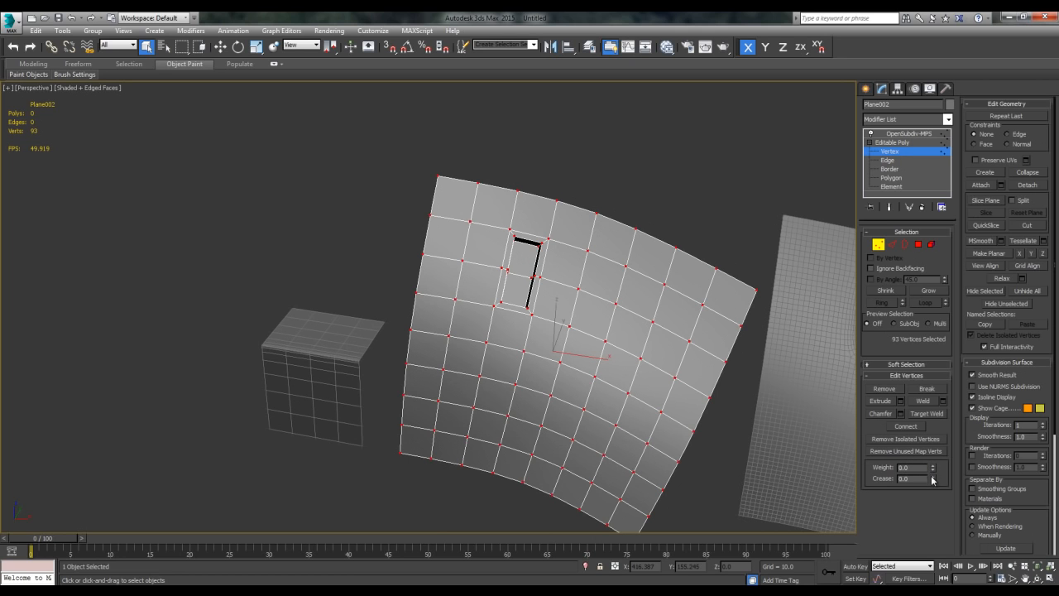
pyautogui.click(890, 160)
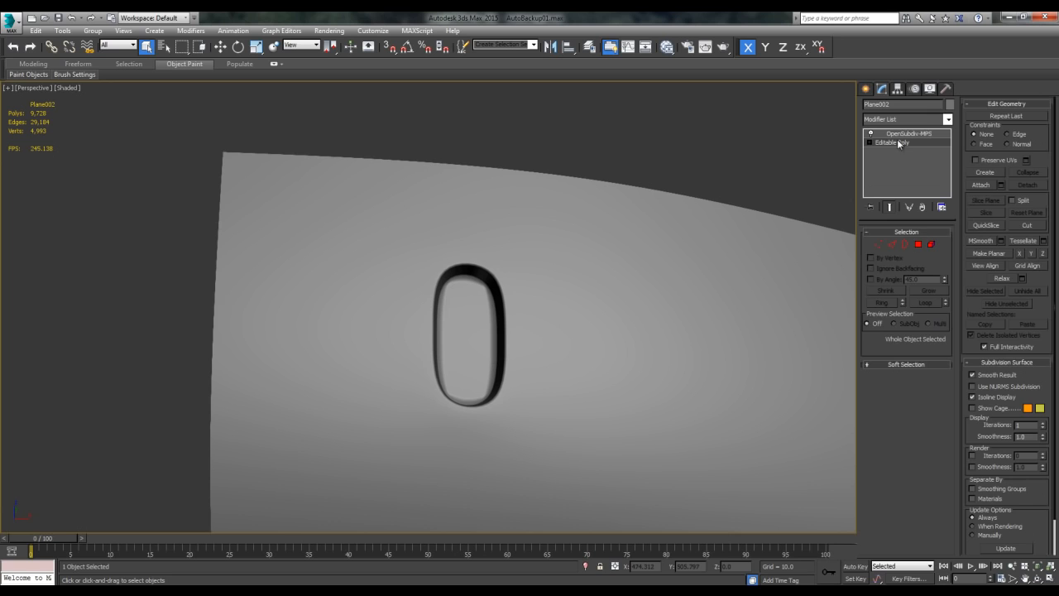
# - Select OpenSubdiv-MPS in the modifier stack to display its smoothing parameters
pyautogui.click(908, 134)
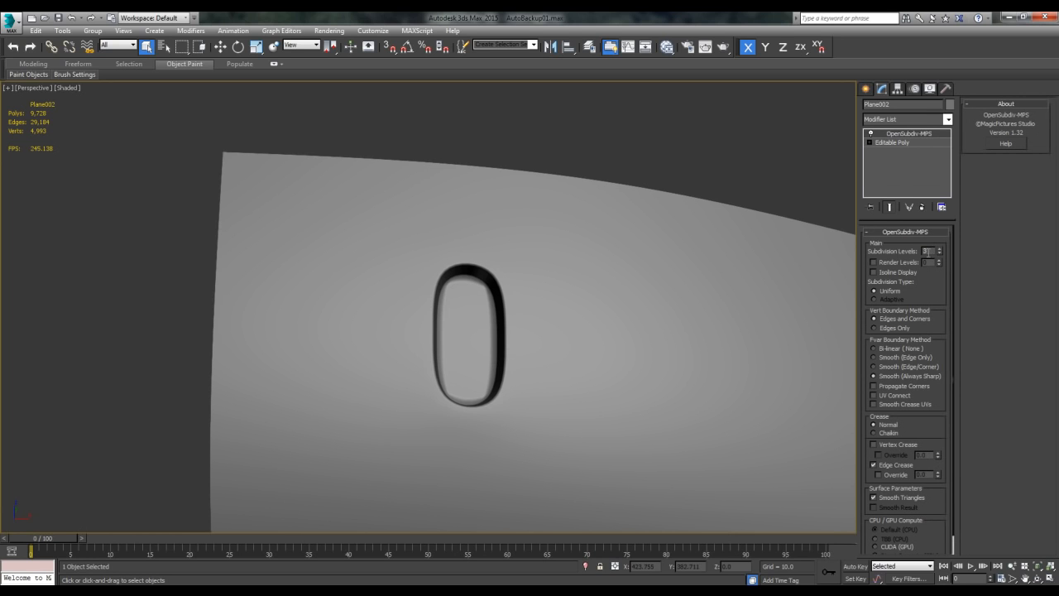
pyautogui.click(894, 147)
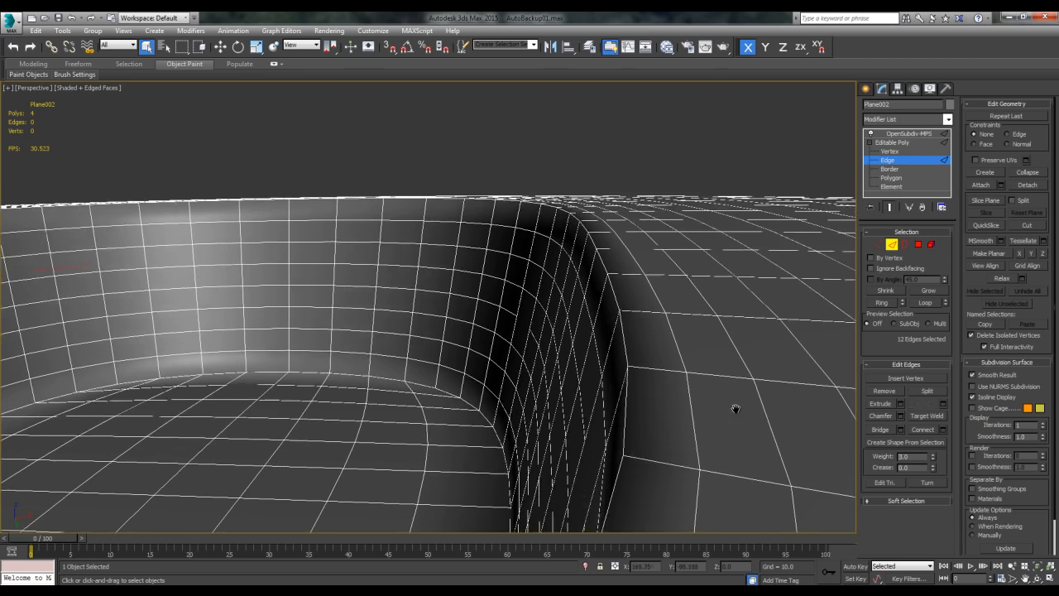
# - Raise OpenSubdiv-MPS subdivision levels and set the slot rim edges' weight to about 3.48
pyautogui.click(908, 134)
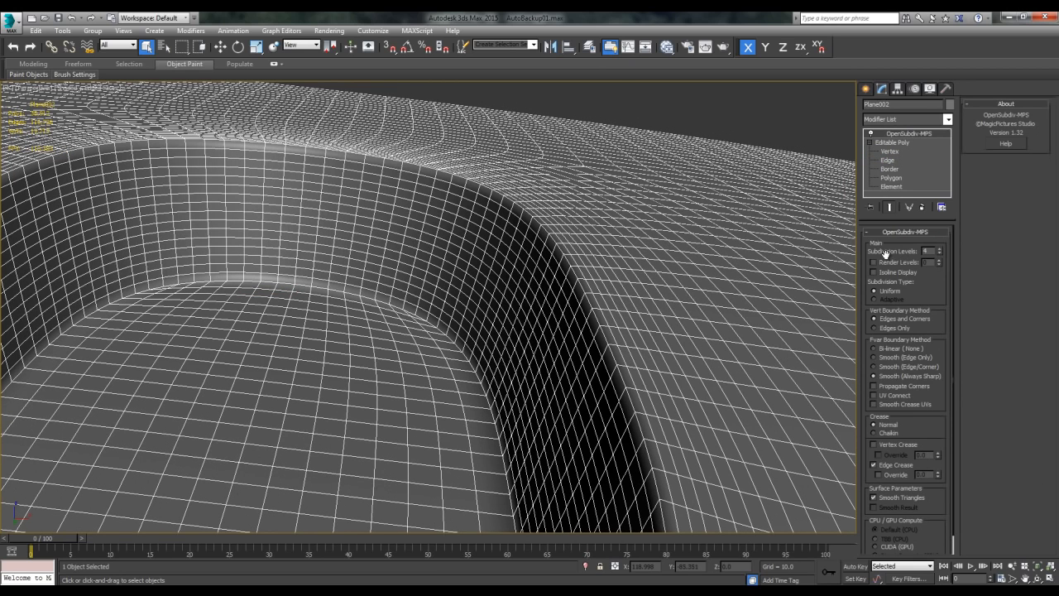
pyautogui.moveTo(920, 222)
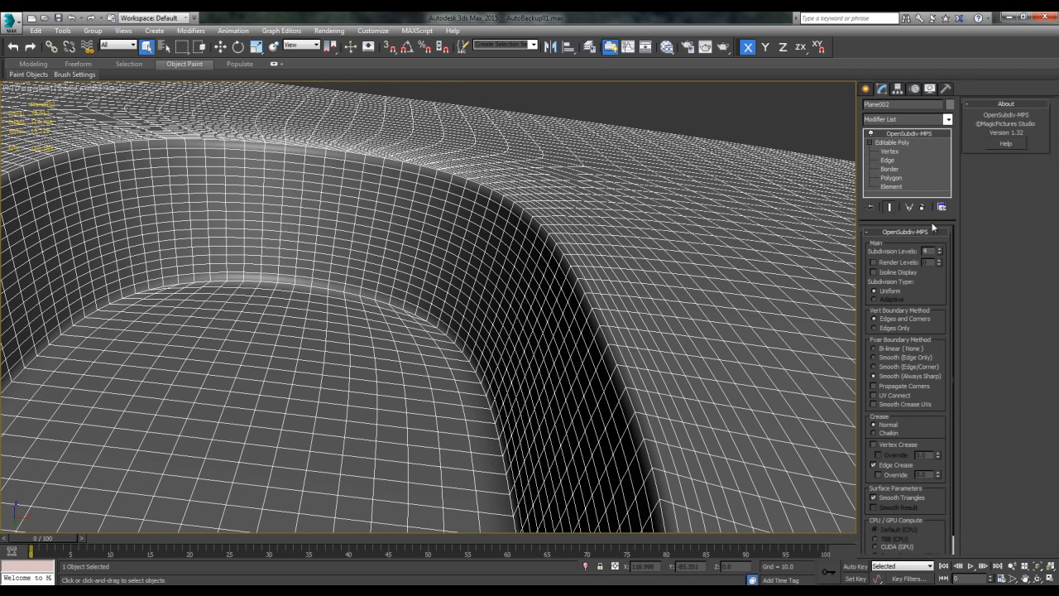
pyautogui.click(890, 159)
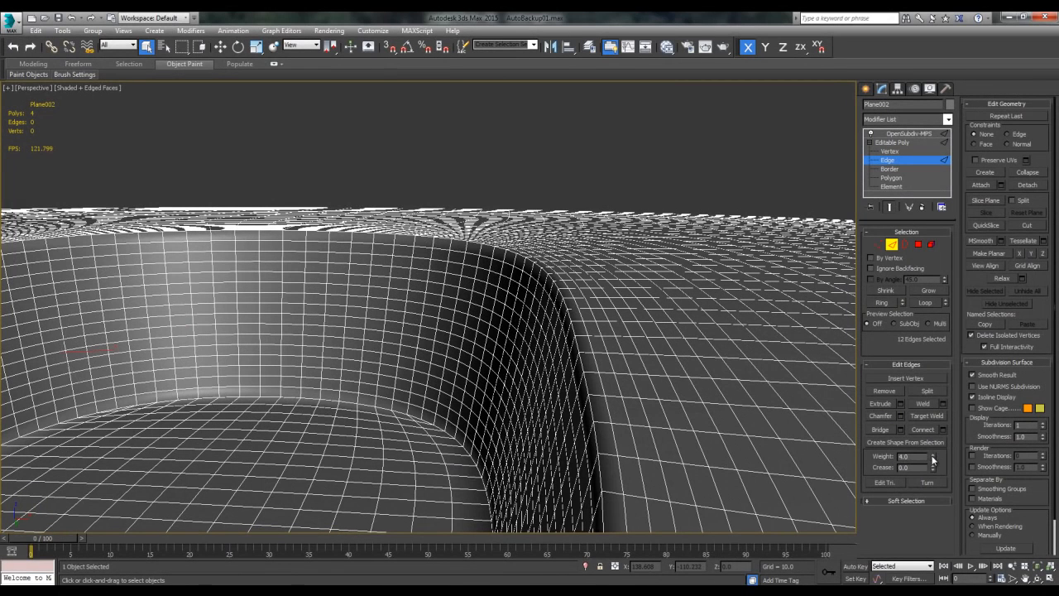
pyautogui.moveTo(904, 456); pyautogui.dragTo(904, 464)
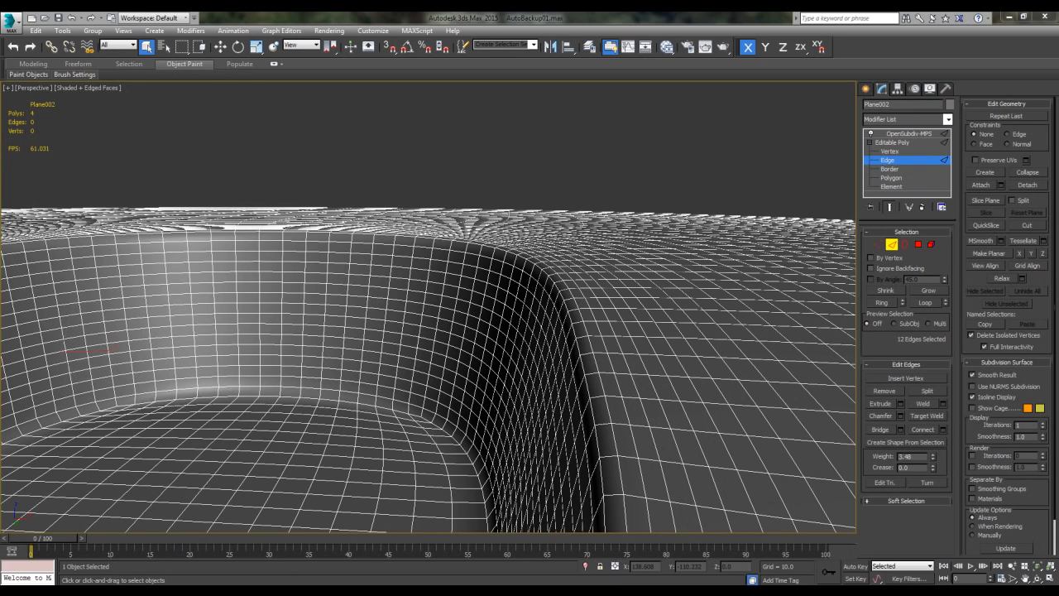
pyautogui.moveTo(721, 284)
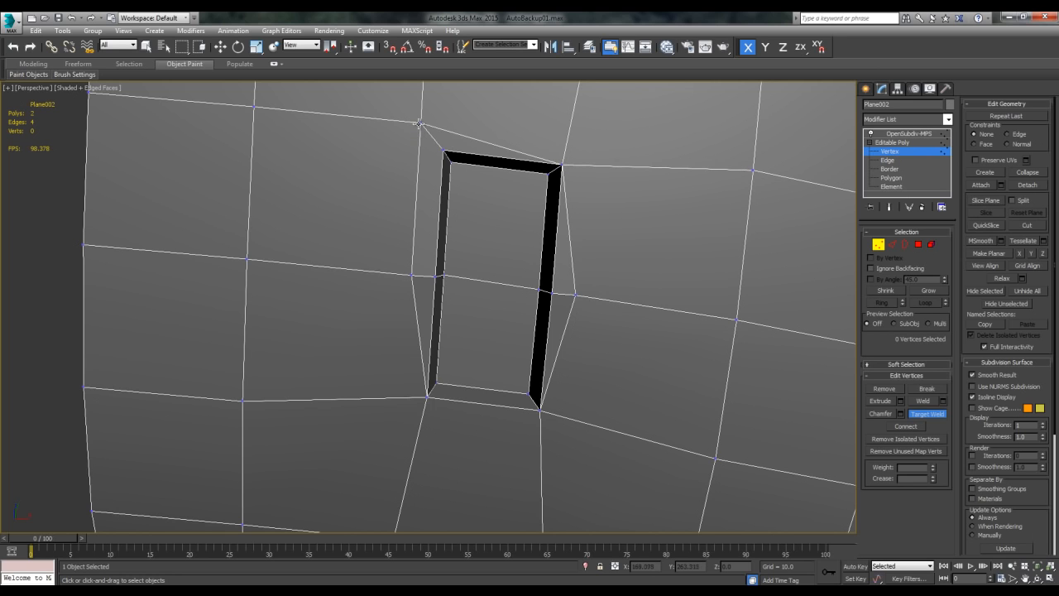
# - Target Weld a slot-corner vertex onto its neighbouring vertex
pyautogui.click(891, 160)
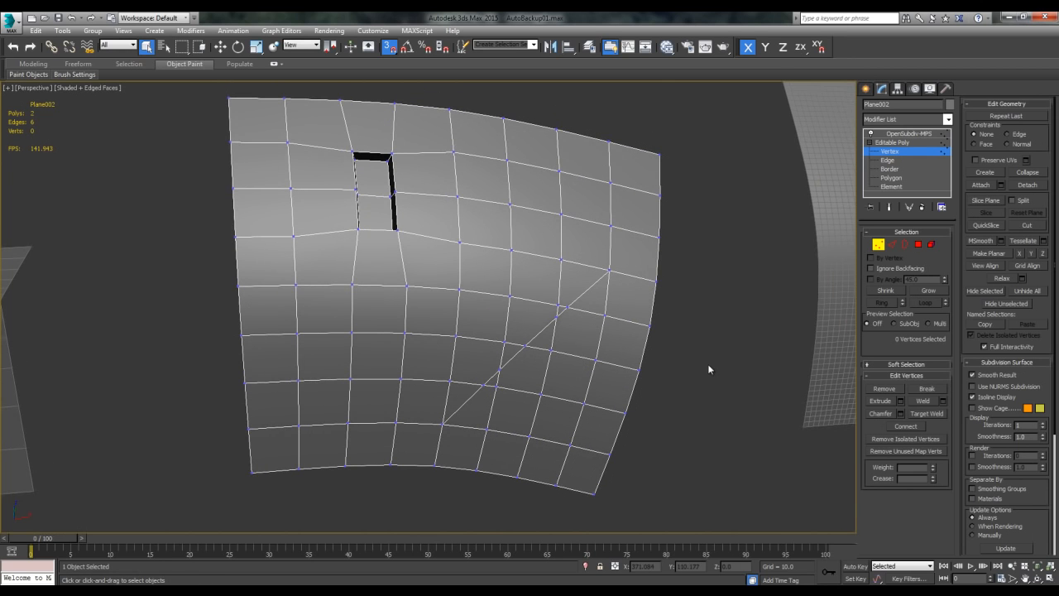
# - Finish the diagonal Cut across the lower part of the plane for the groove
pyautogui.click(891, 159)
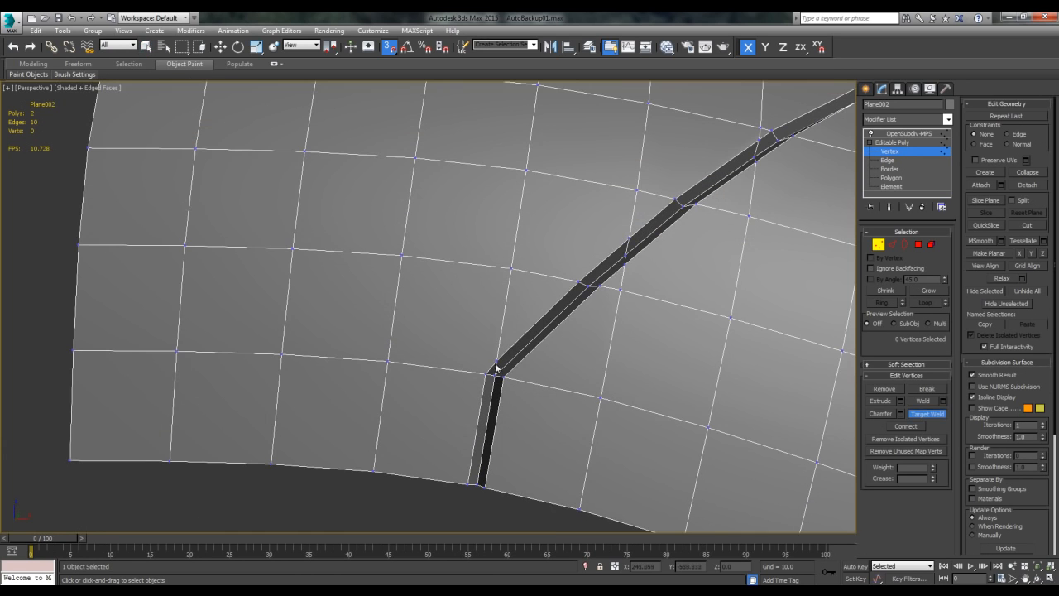
pyautogui.moveTo(571, 366)
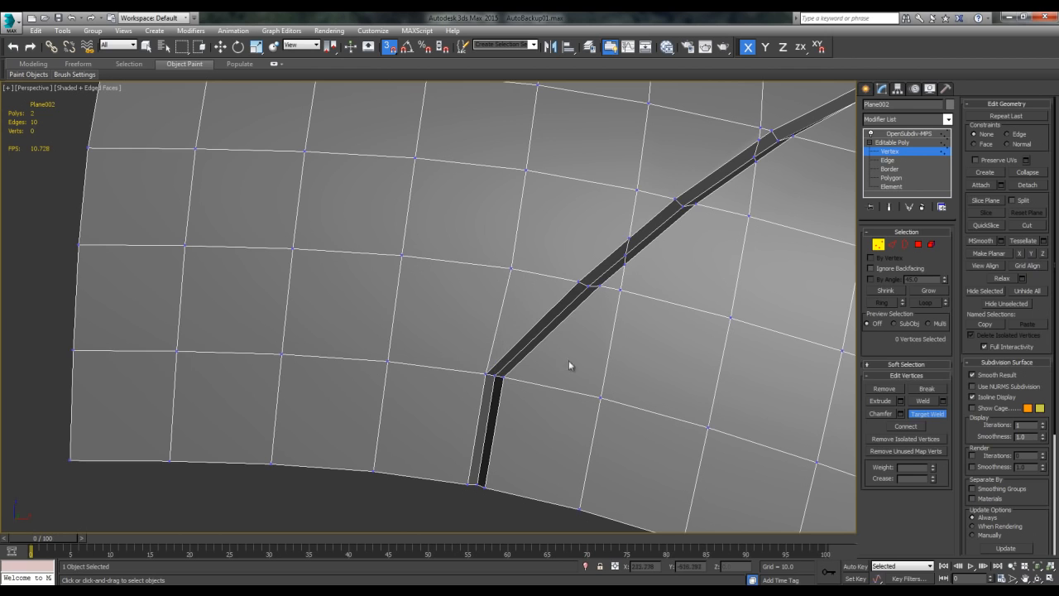
# - Weld the groove corner vertex, rework edges and vertices at the bend, then exit sub-object mode
pyautogui.click(888, 160)
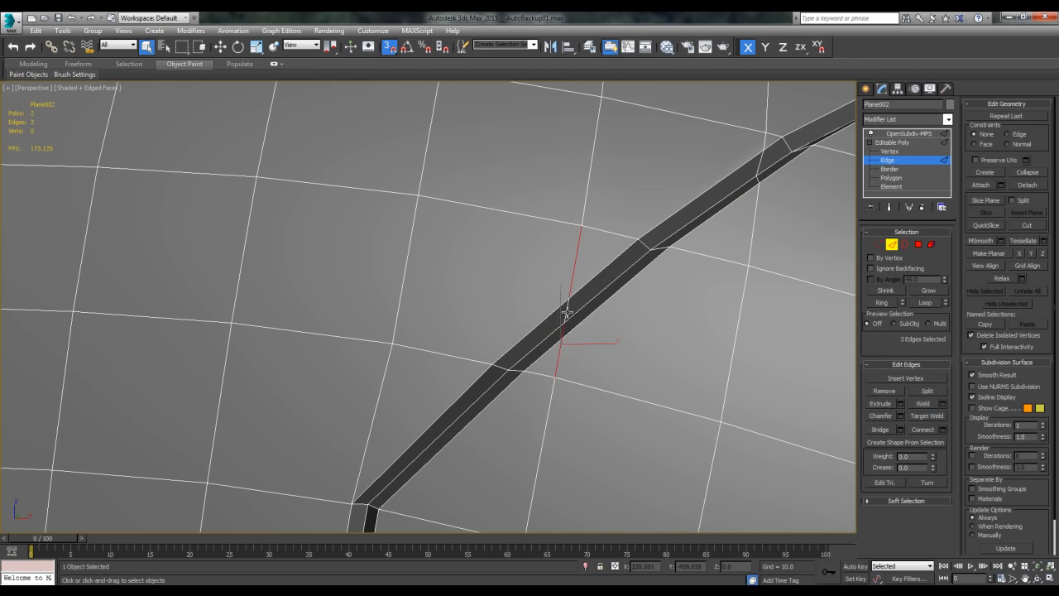
pyautogui.click(893, 152)
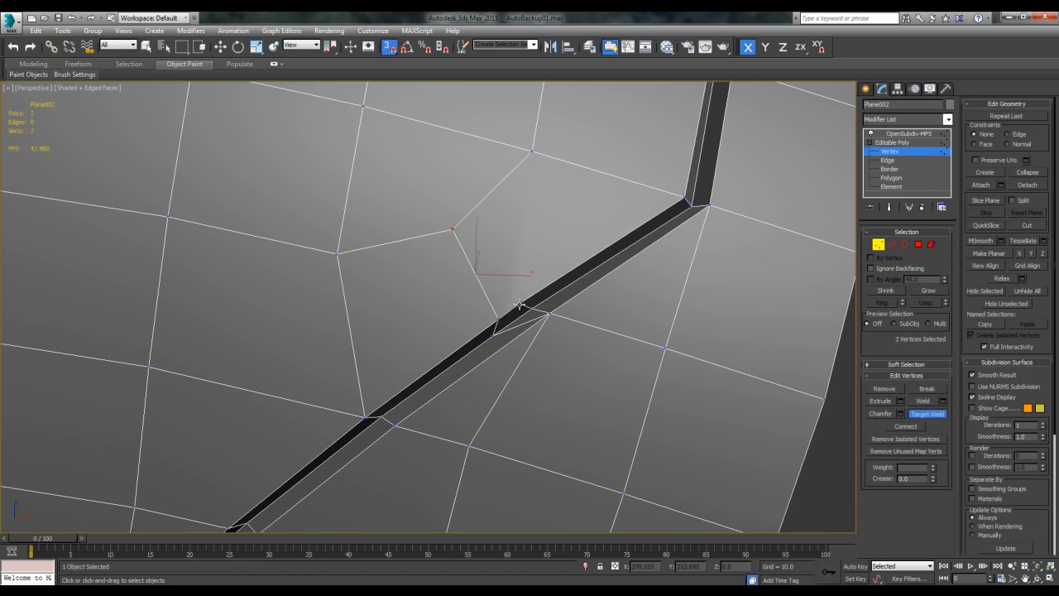
pyautogui.click(888, 160)
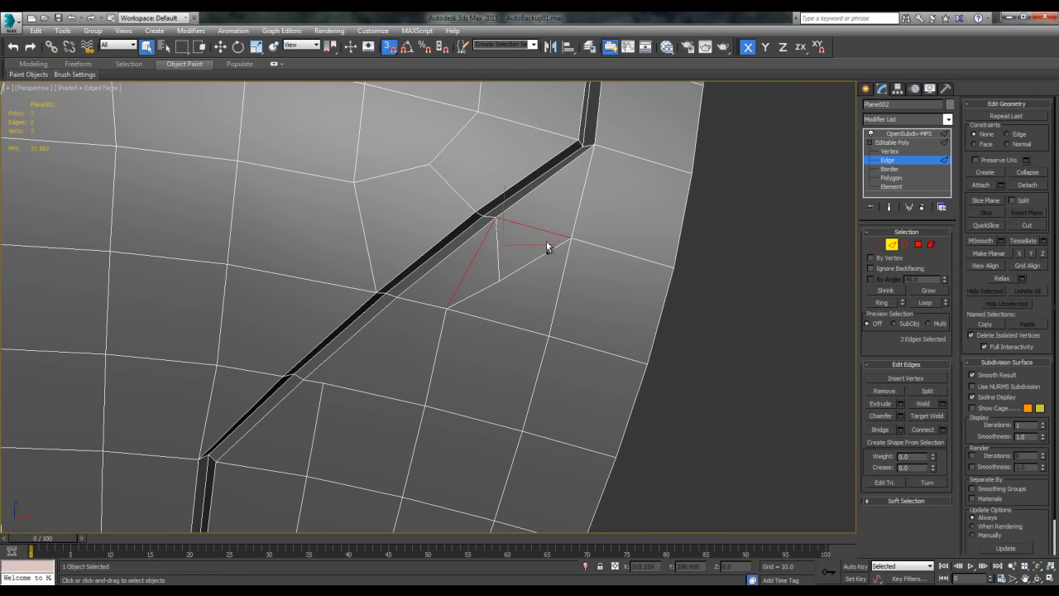
pyautogui.click(884, 154)
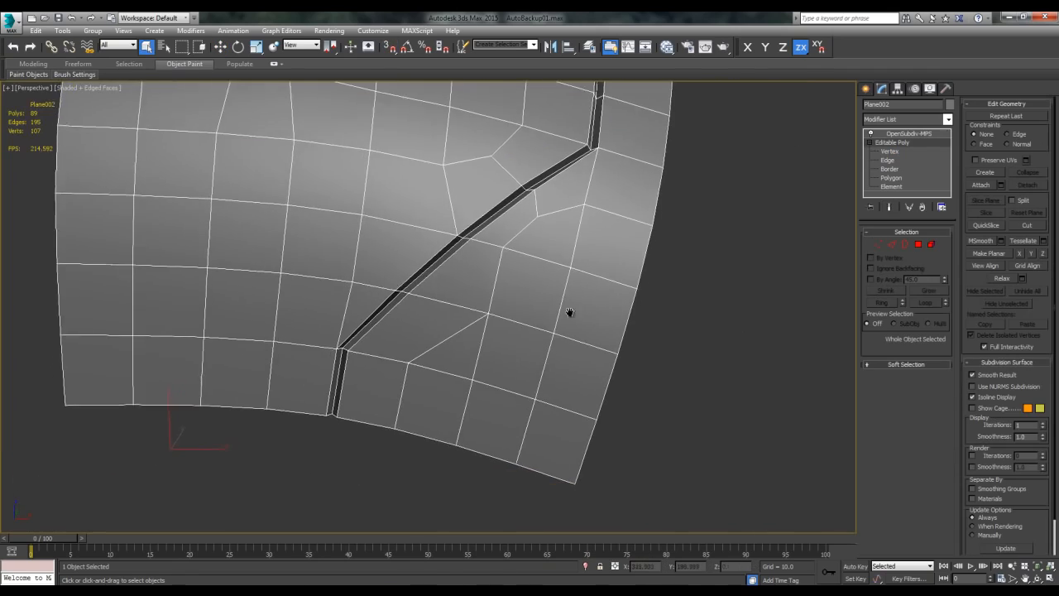
pyautogui.click(880, 150)
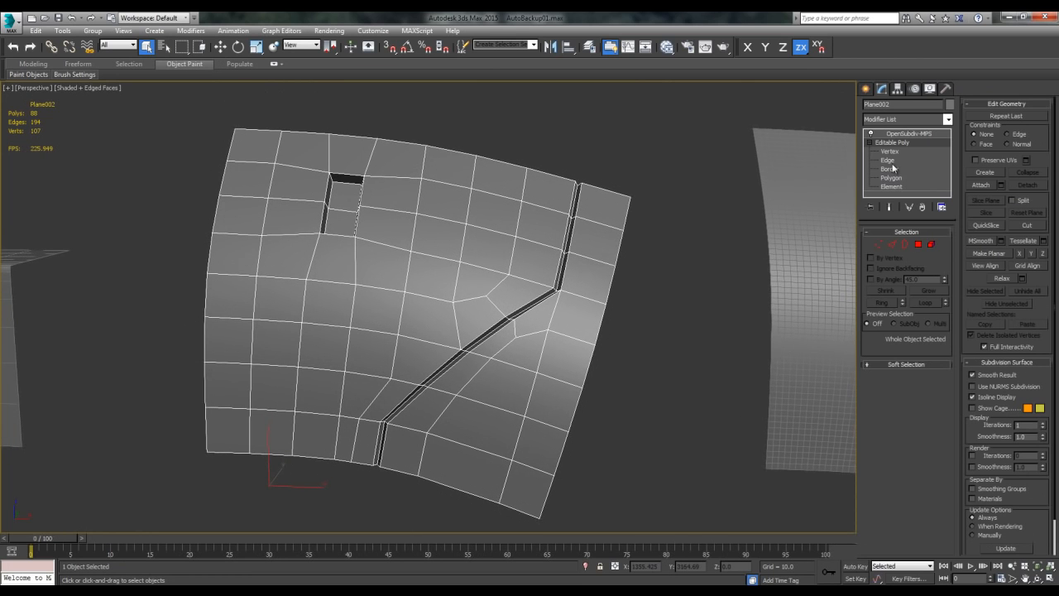
# - At Edge level, select the edges spanning the diagonal groove region
pyautogui.click(885, 161)
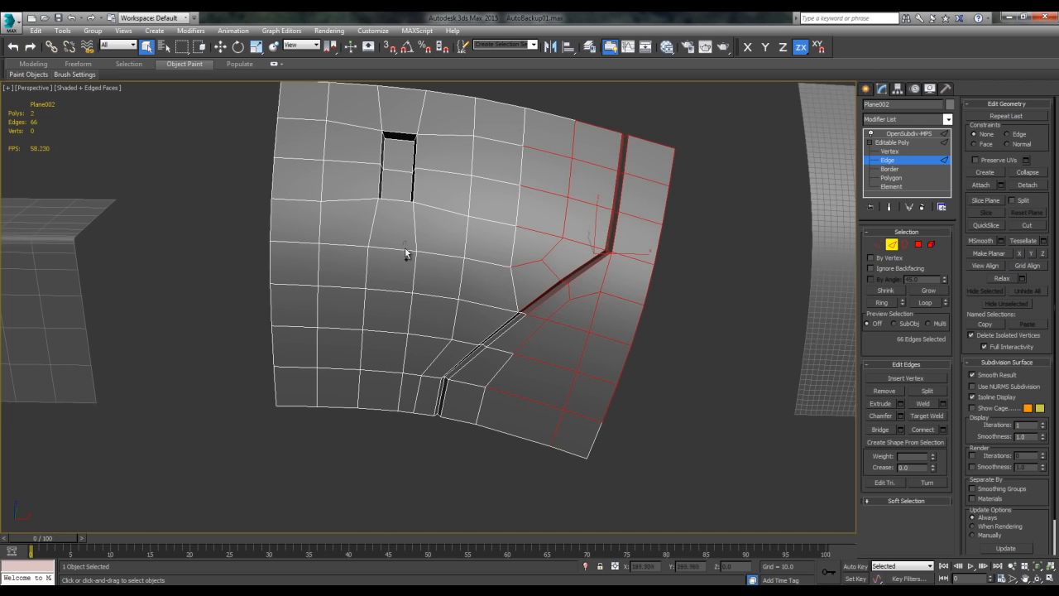
pyautogui.click(921, 430)
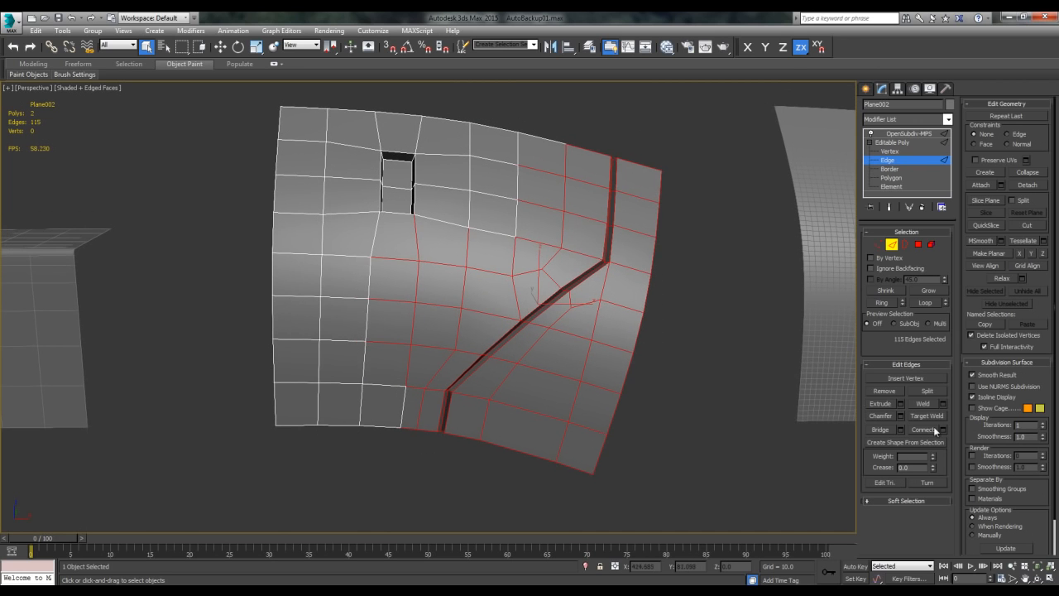